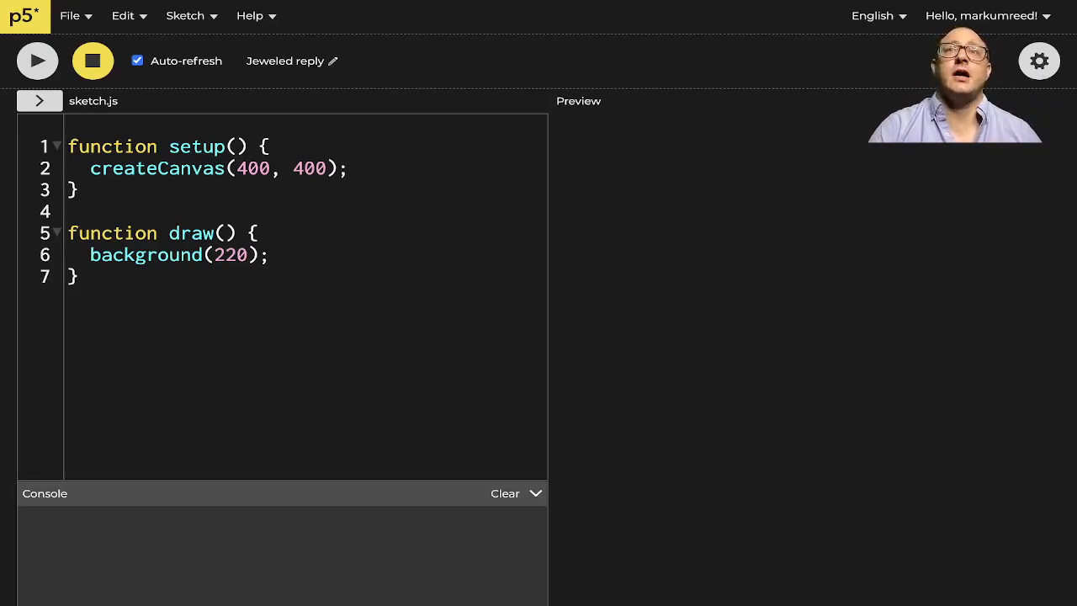
pyautogui.moveTo(158, 195)
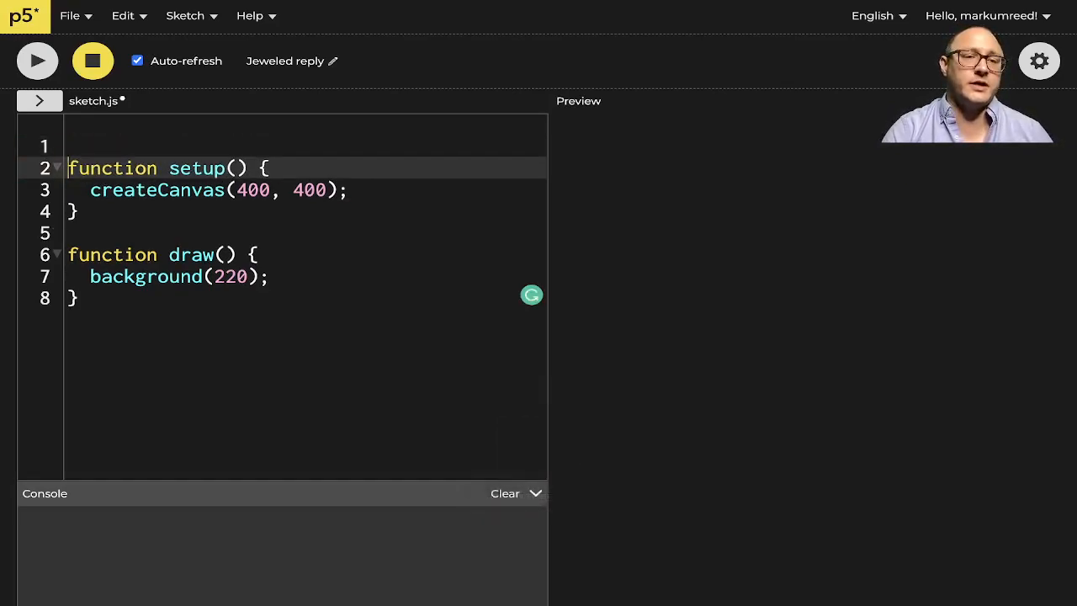
# - Declare var x = 200, var y = 200 and var d = 40 at the top of the sketch
pyautogui.write('var x =')
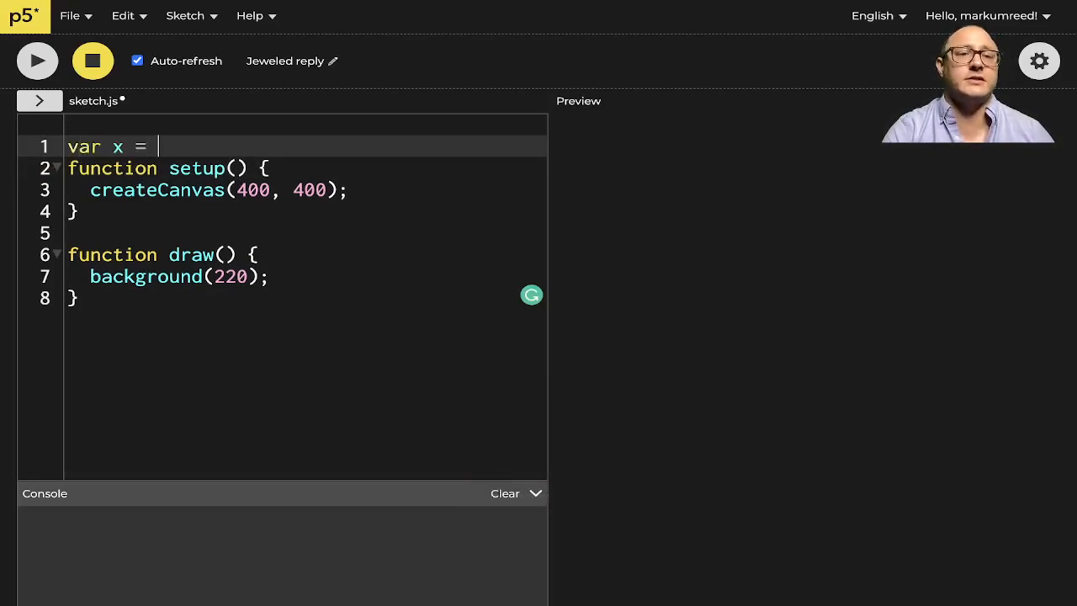
pyautogui.write('200;')
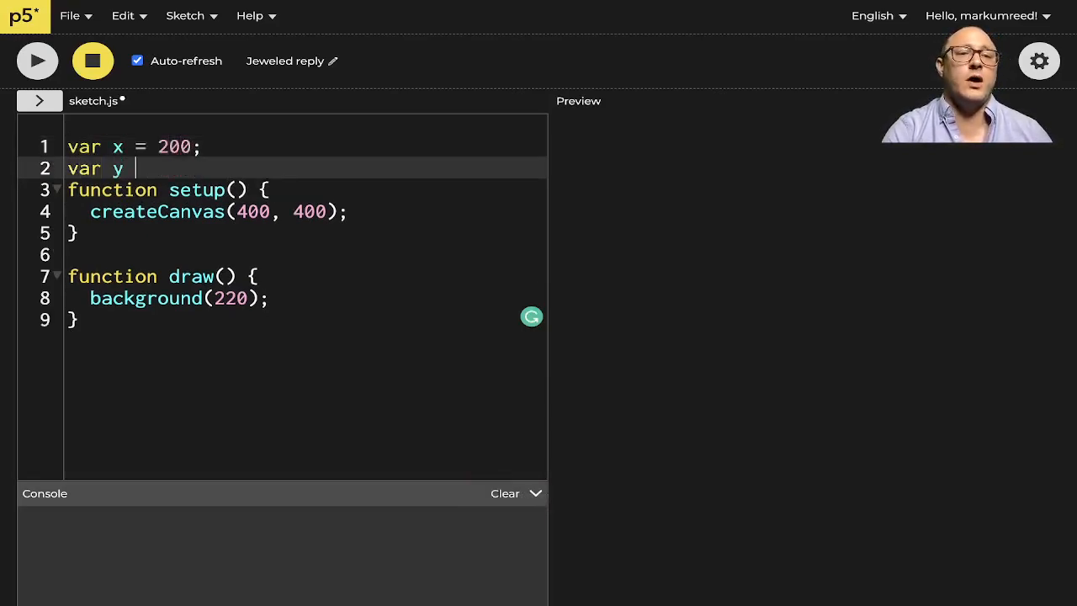
pyautogui.write('= 200;')
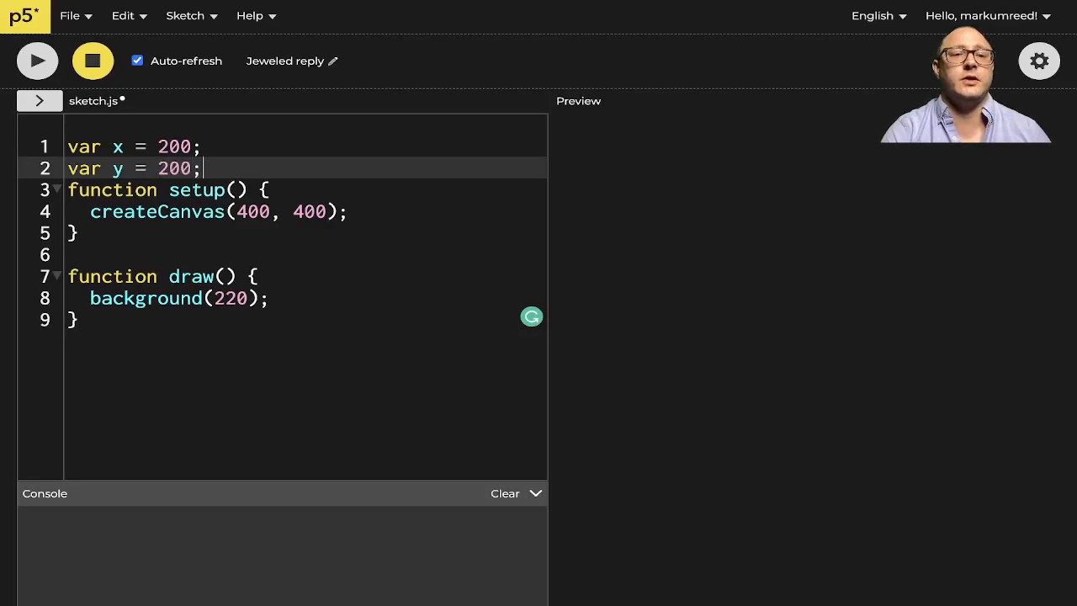
pyautogui.write('var d = 40;')
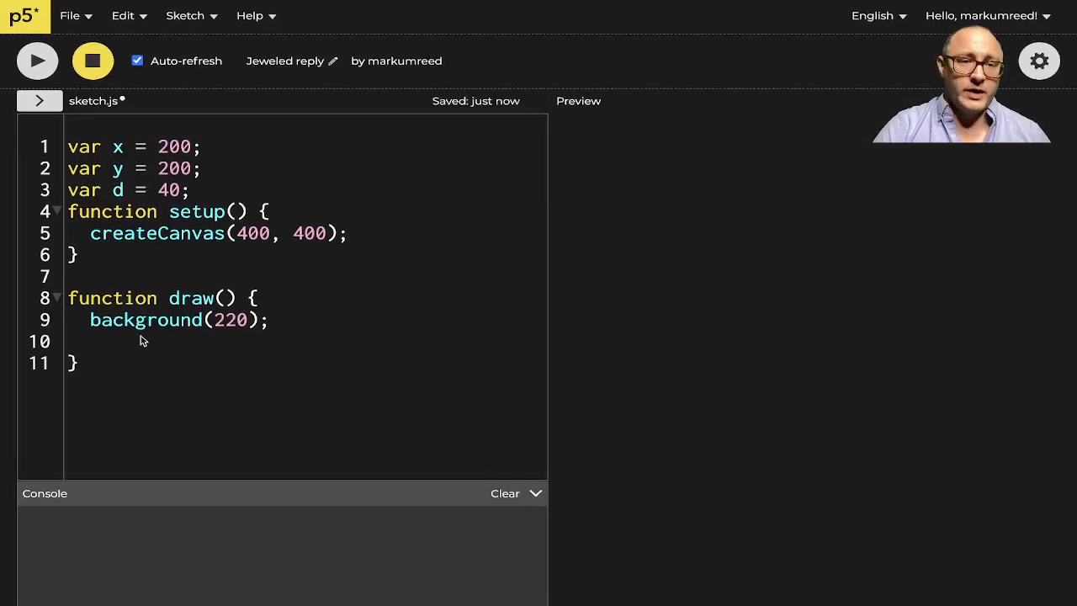
# - Draw the circle with ellipse(x, y, d, d) inside draw()
pyautogui.write('ellips')
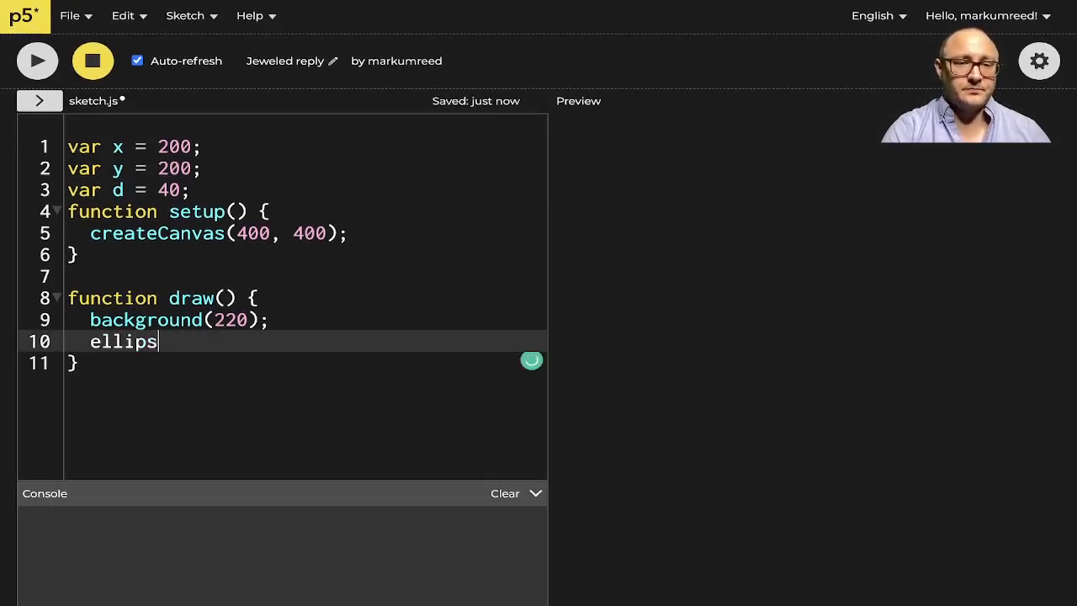
pyautogui.write('e(x, y, d)')
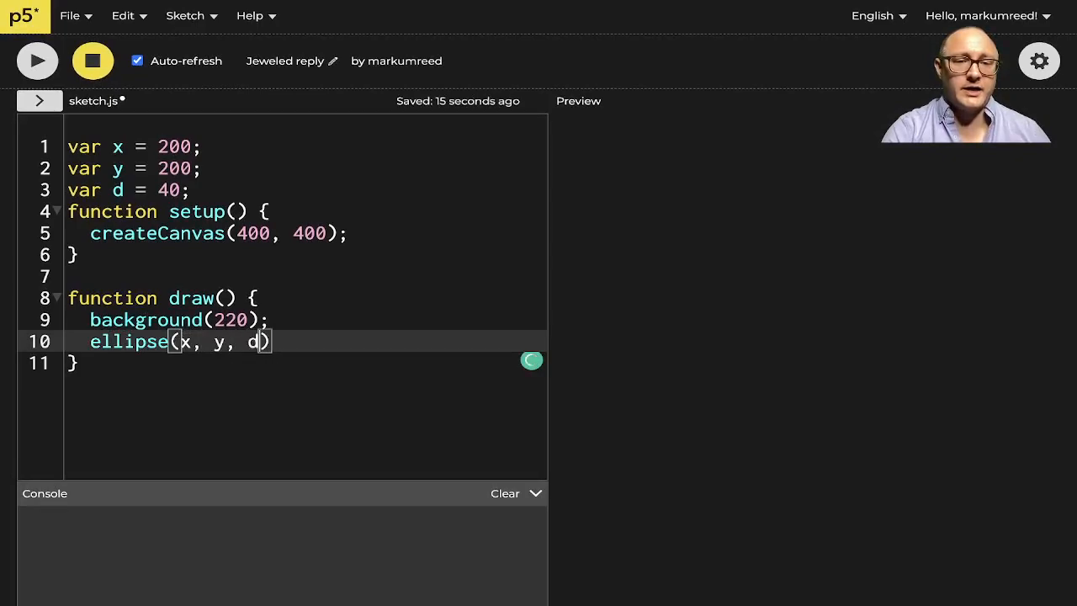
pyautogui.write(', d')
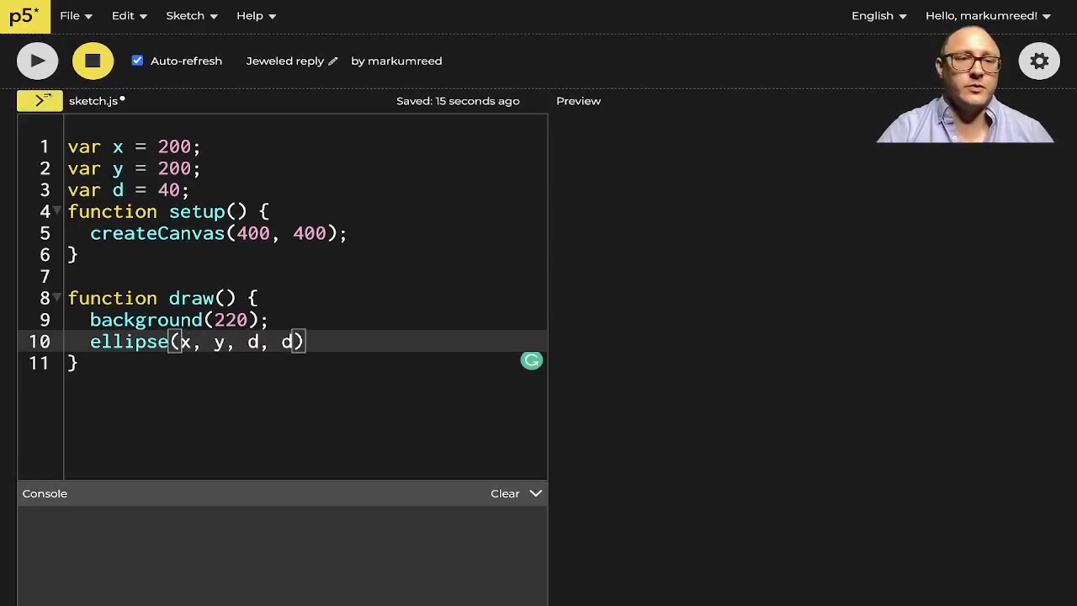
# - Add blank lines before the ellipse call and run the sketch to show the centred circle
pyautogui.click(37, 61)
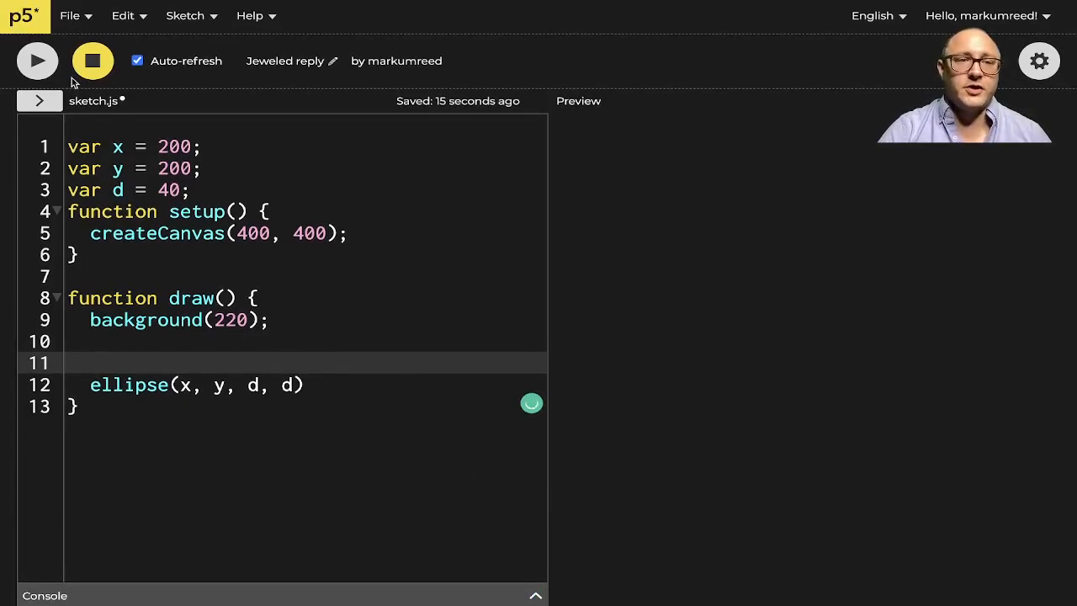
pyautogui.click(37, 61)
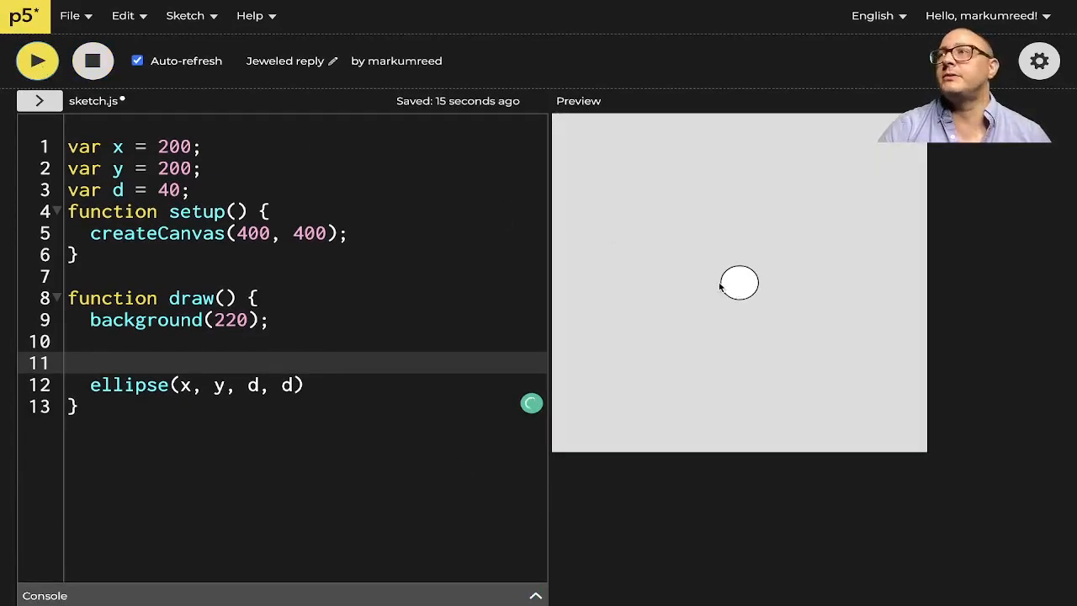
pyautogui.moveTo(687, 288)
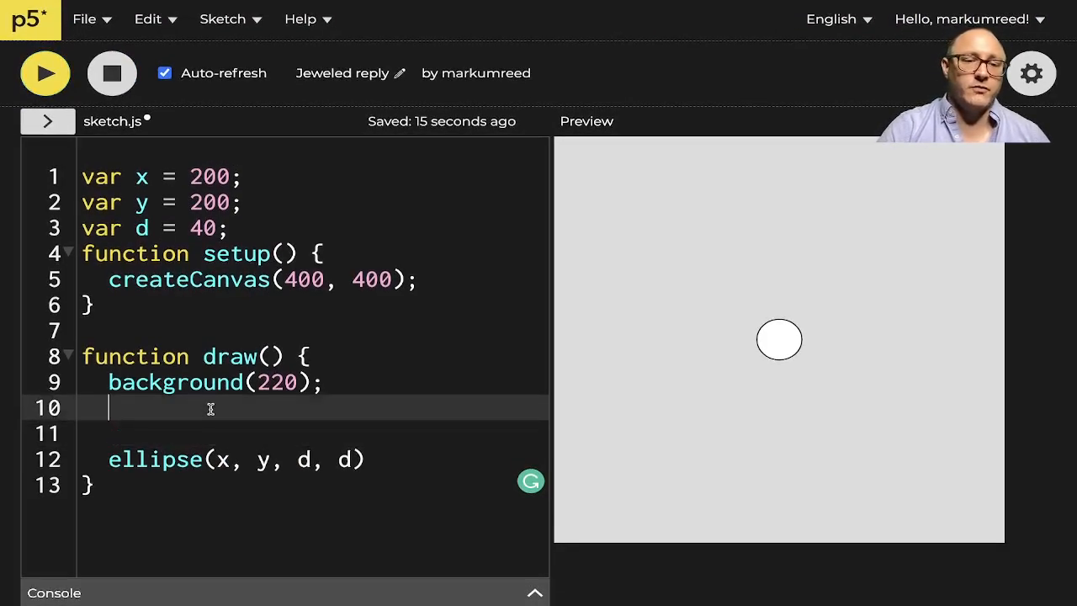
# - Add an if (keyIsPressed) { } block before the ellipse call and rerun the sketch
pyautogui.write('if')
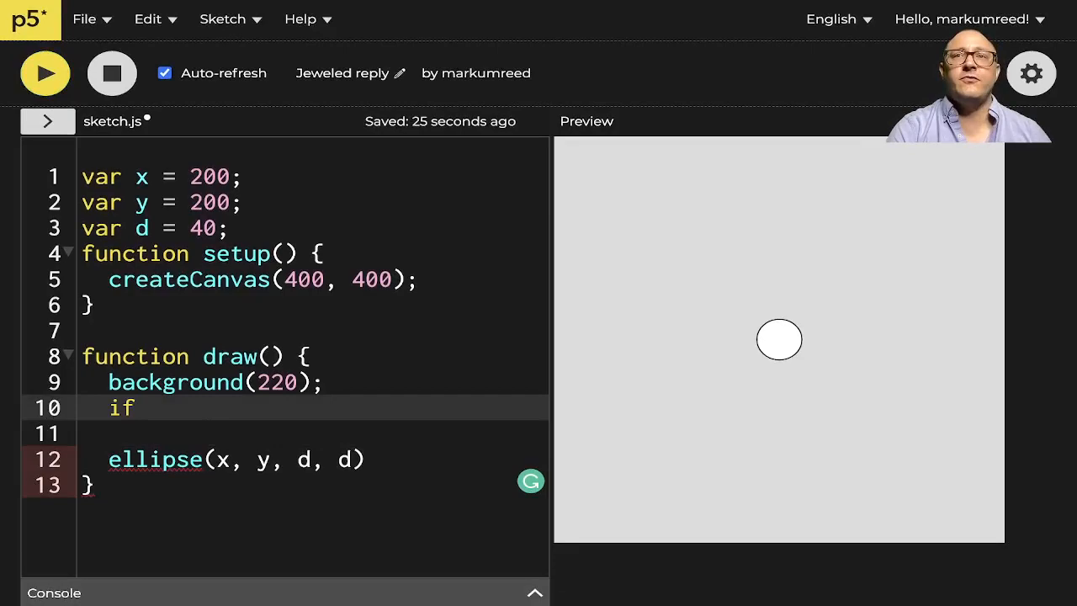
pyautogui.write('(key)')
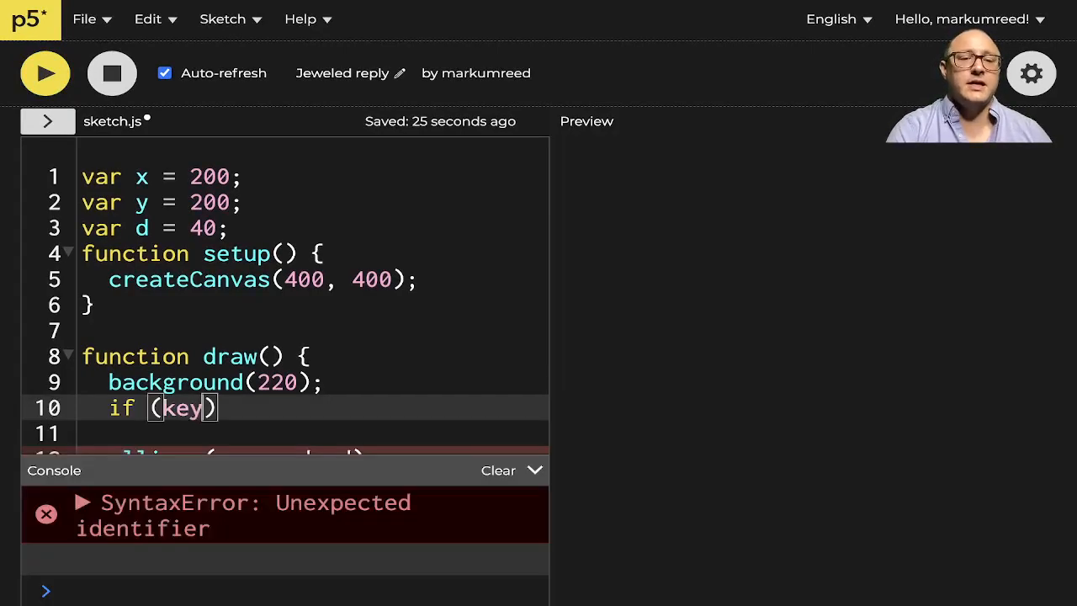
pyautogui.write('IsPressed')
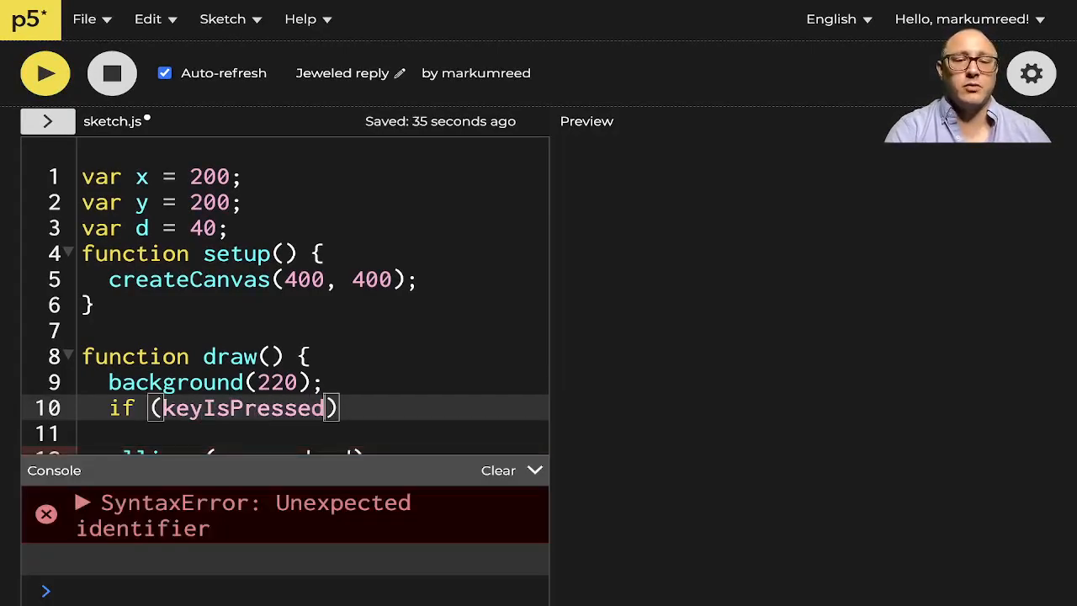
pyautogui.write('{')
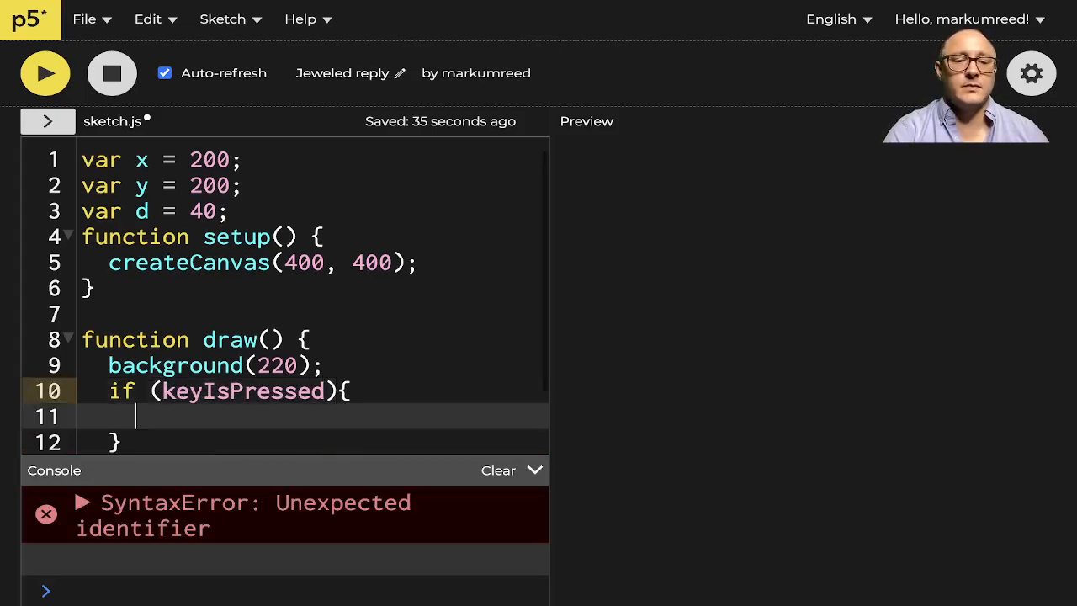
pyautogui.click(43, 73)
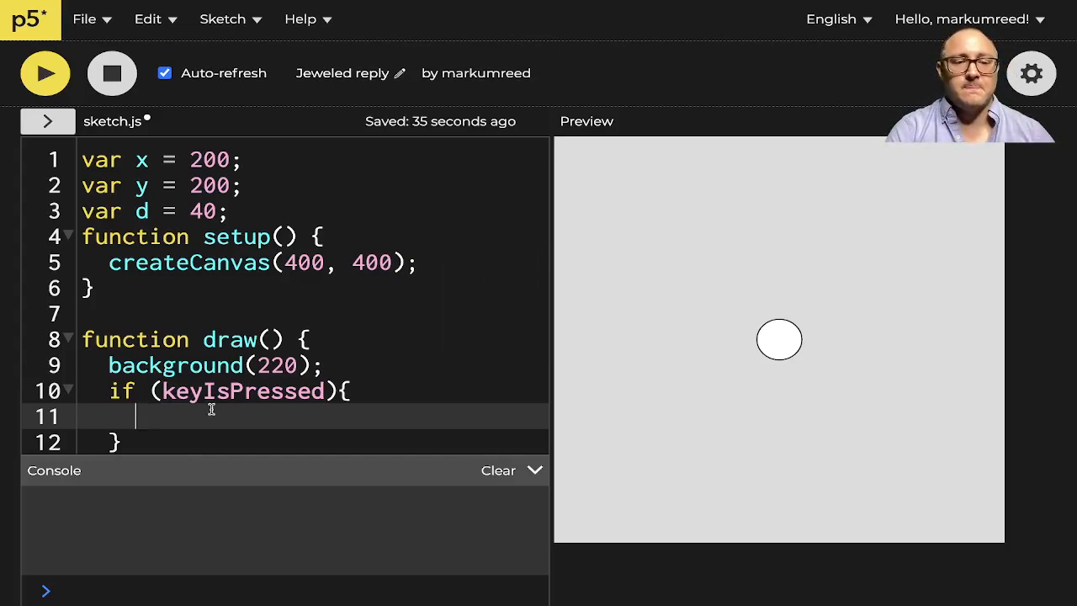
# - Inside it, decrement x with x-- when keyCode == LEFT_ARROW
pyautogui.write('if')
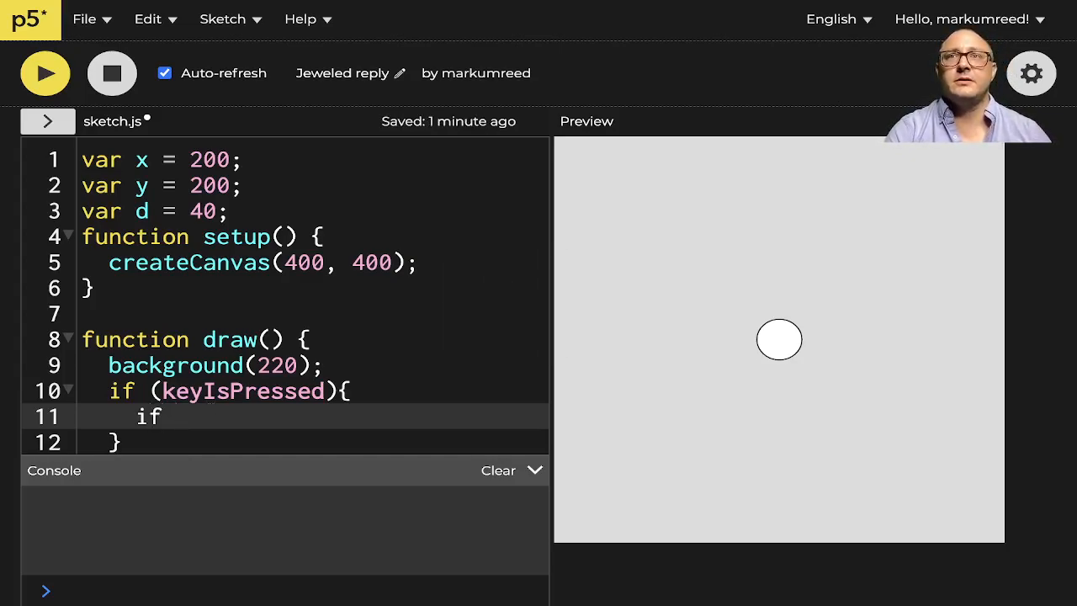
pyautogui.write('(keyCode)')
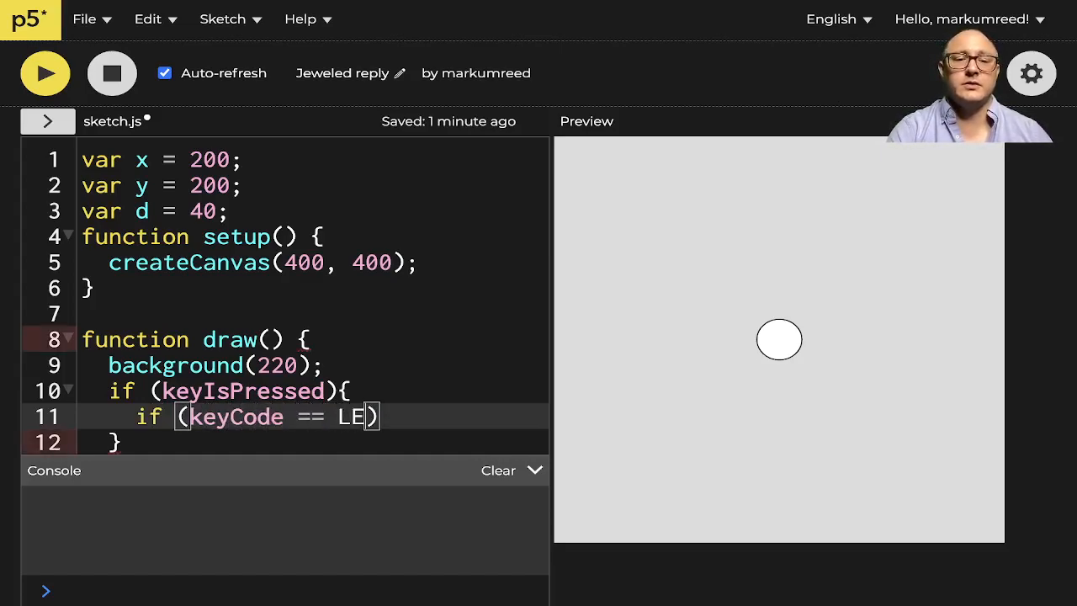
pyautogui.write('FT_ARROW')
pyautogui.write('x')
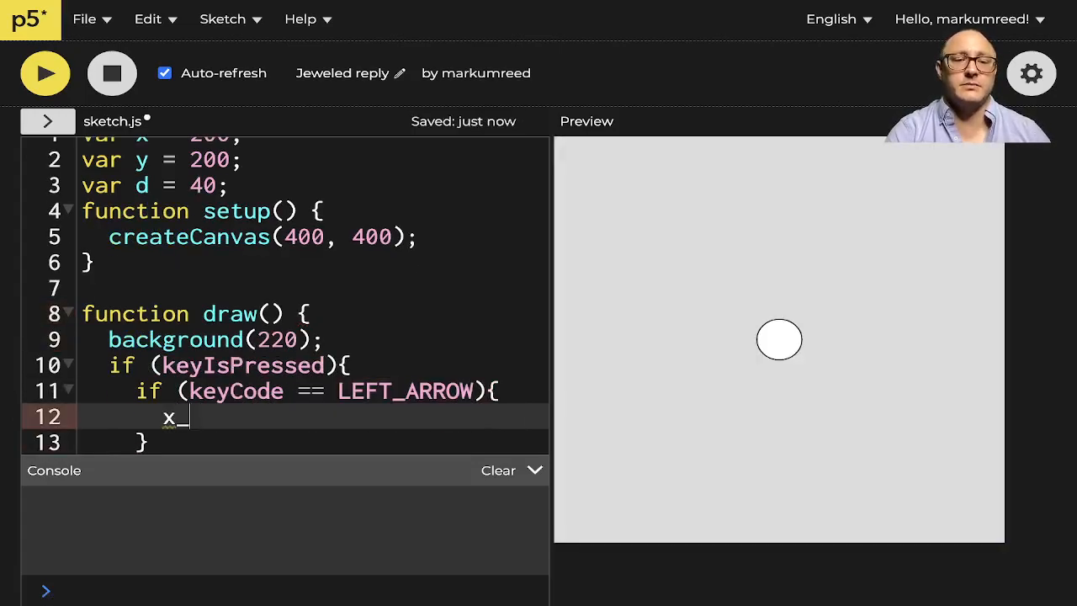
pyautogui.write('--;')
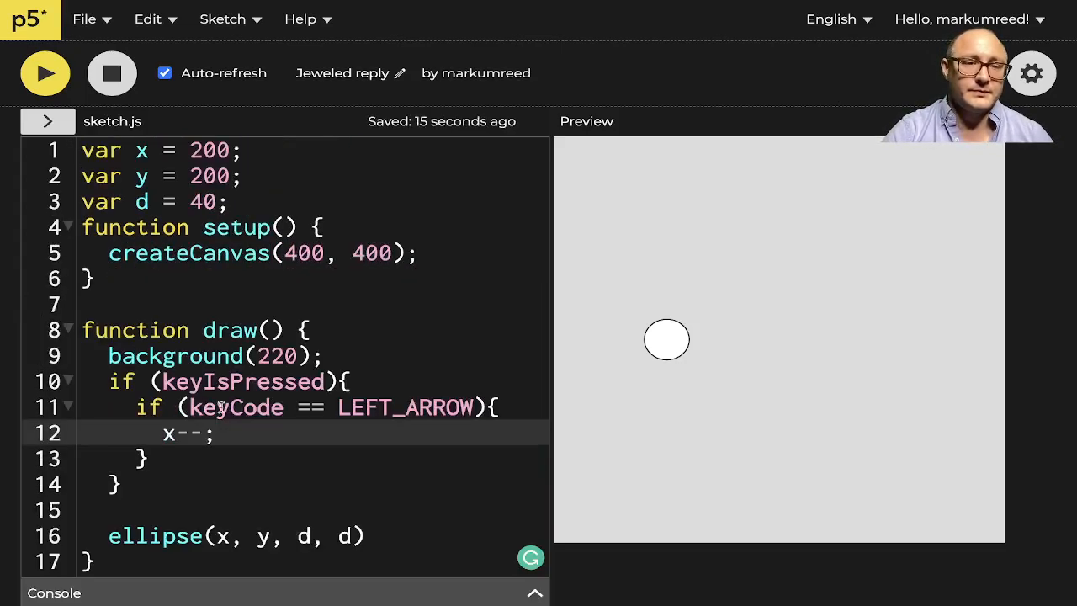
# - Add else if (keyCode == RIGHT_ARROW) { x++; } after the left-arrow branch
pyautogui.write('else')
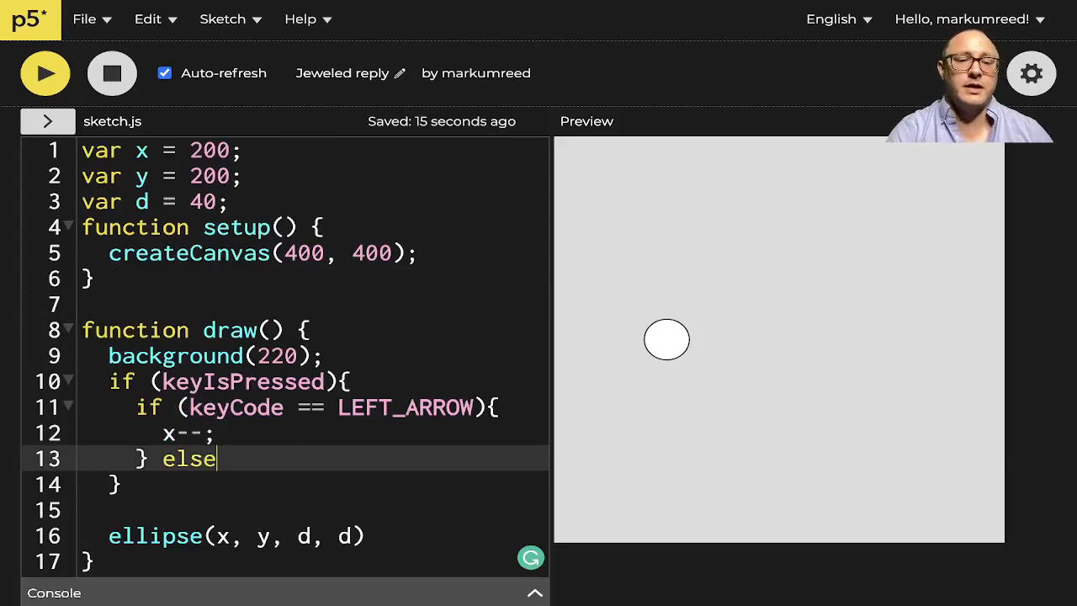
pyautogui.write('if (key)')
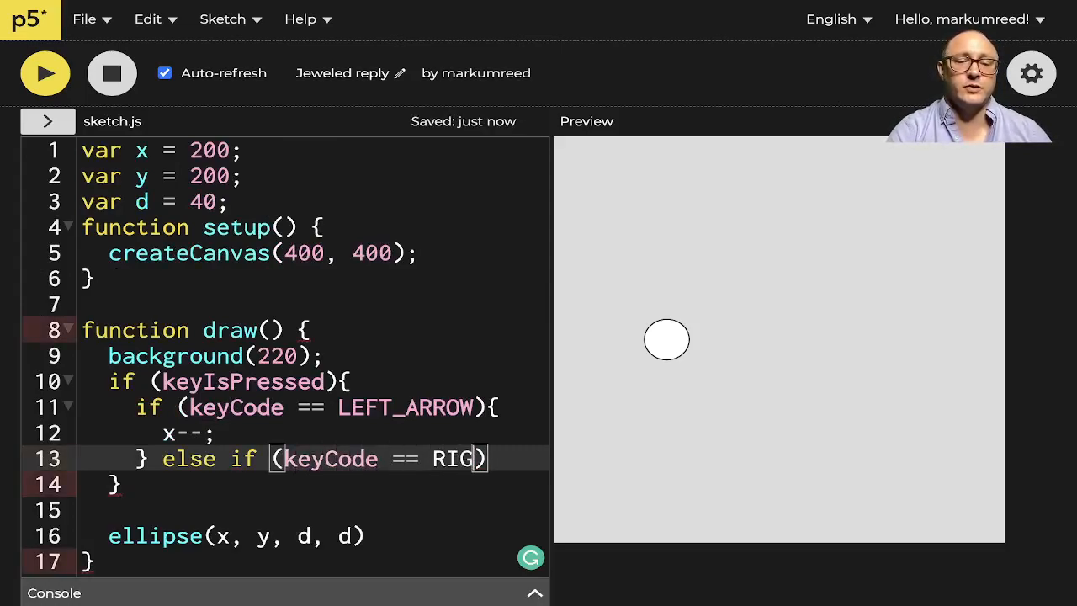
pyautogui.write('HT_ARROW')
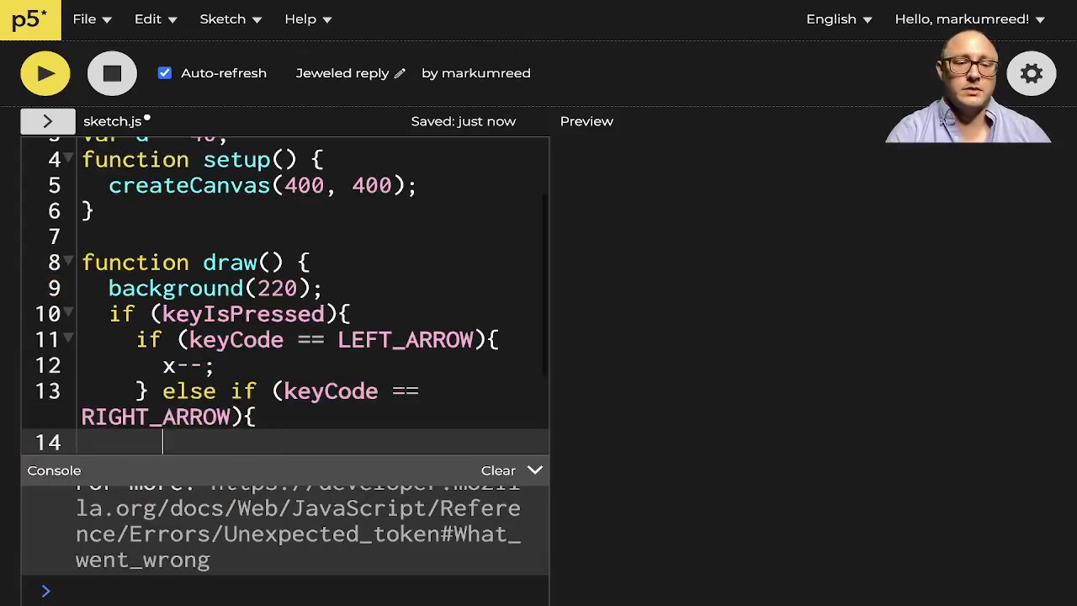
pyautogui.write('x++;')
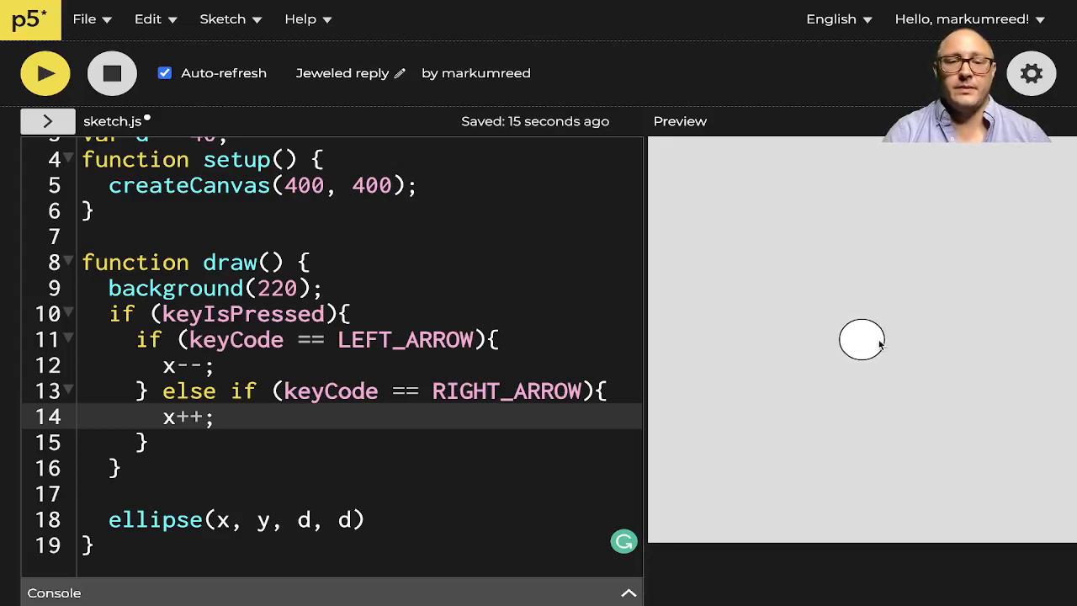
# - Rerun the sketch so the circle resets to the canvas centre
pyautogui.press('Left')
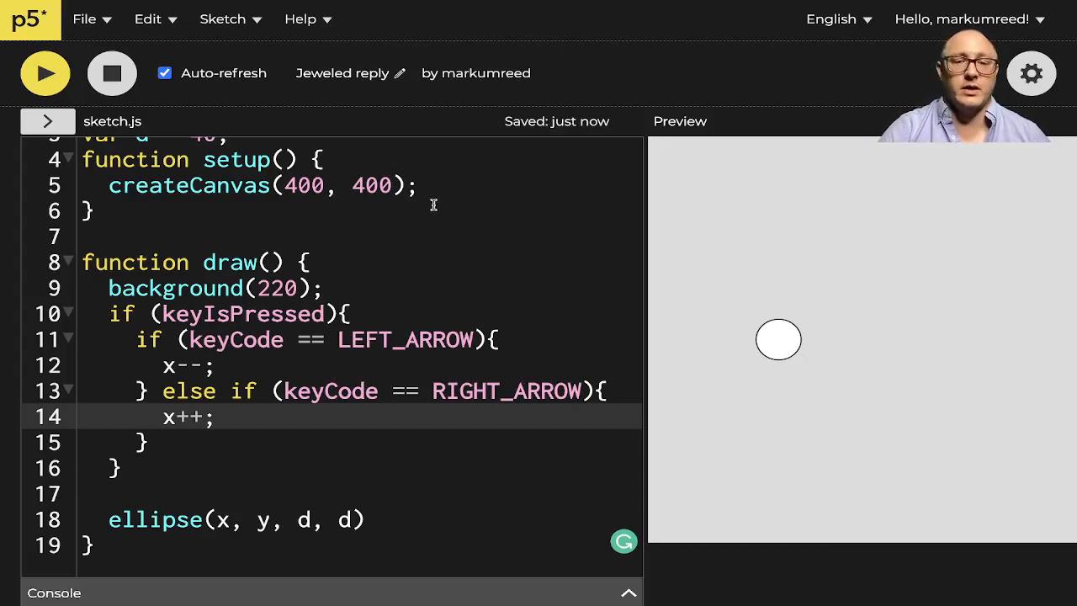
pyautogui.moveTo(436, 378)
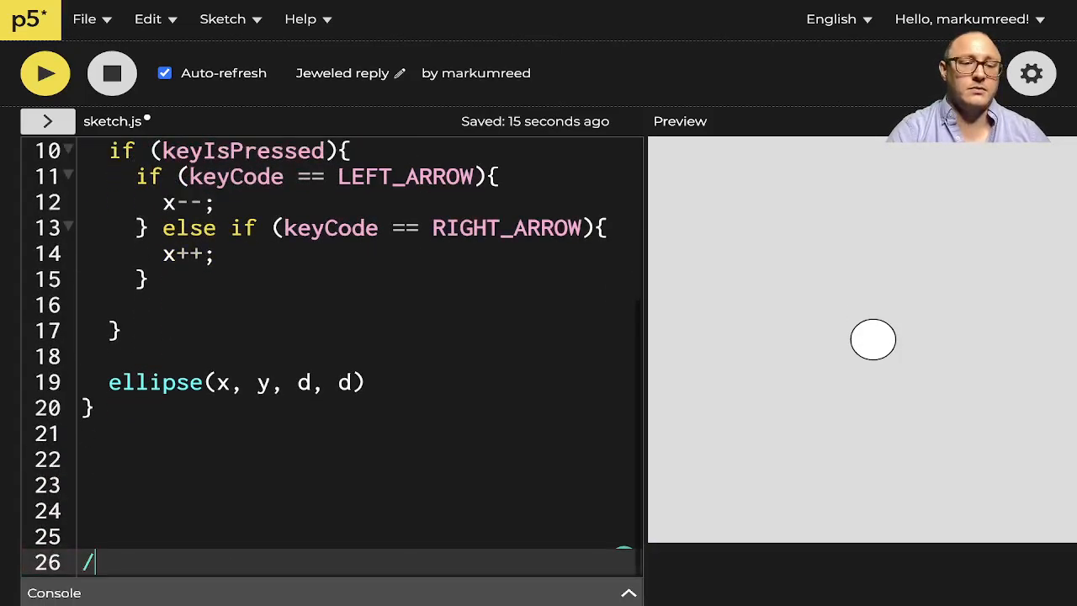
# - Add if (keyCode == UP_ARROW) { y--; } inside the keyIsPressed block
pyautogui.write('/END')
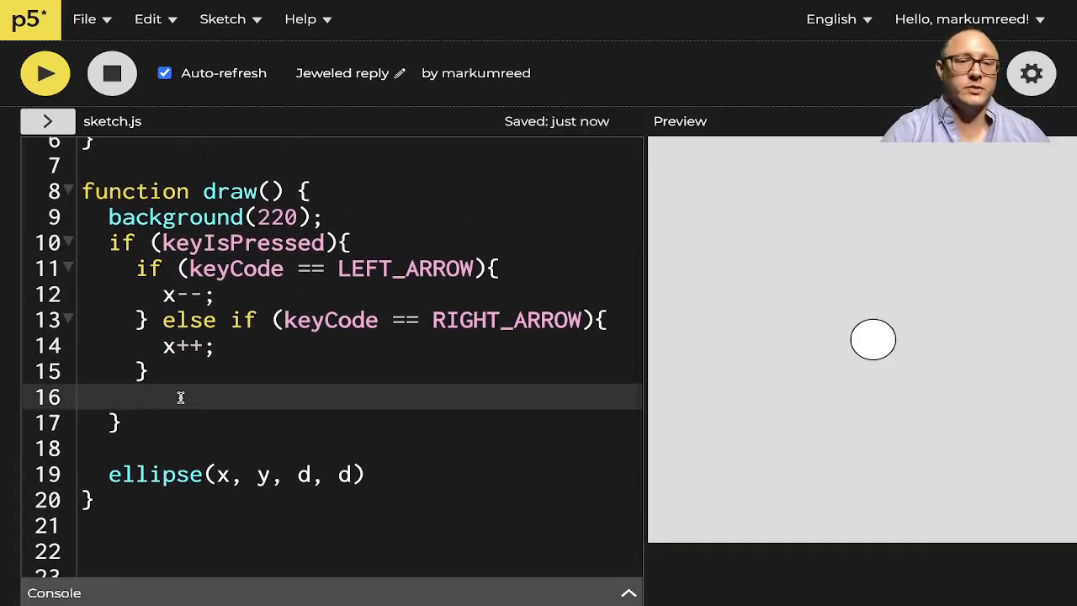
pyautogui.write('if (key')
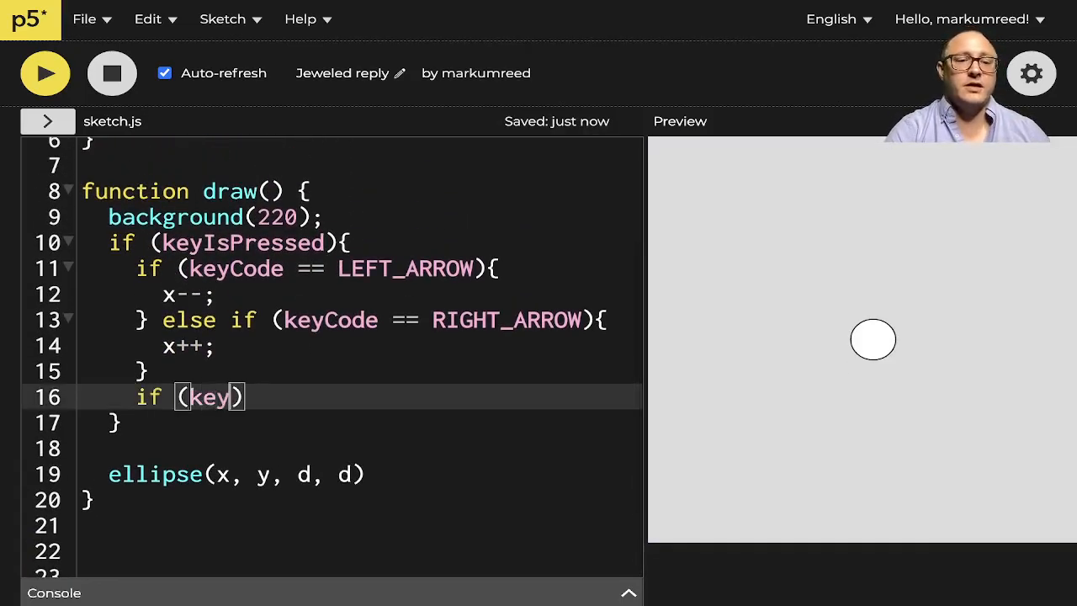
pyautogui.write('Code ==')
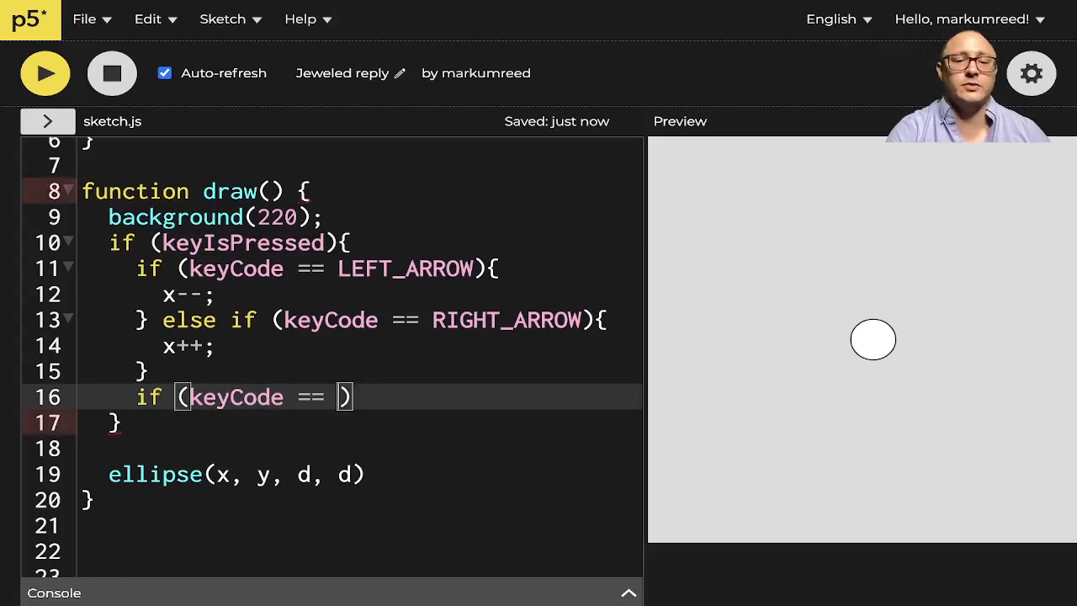
pyautogui.write('UP')
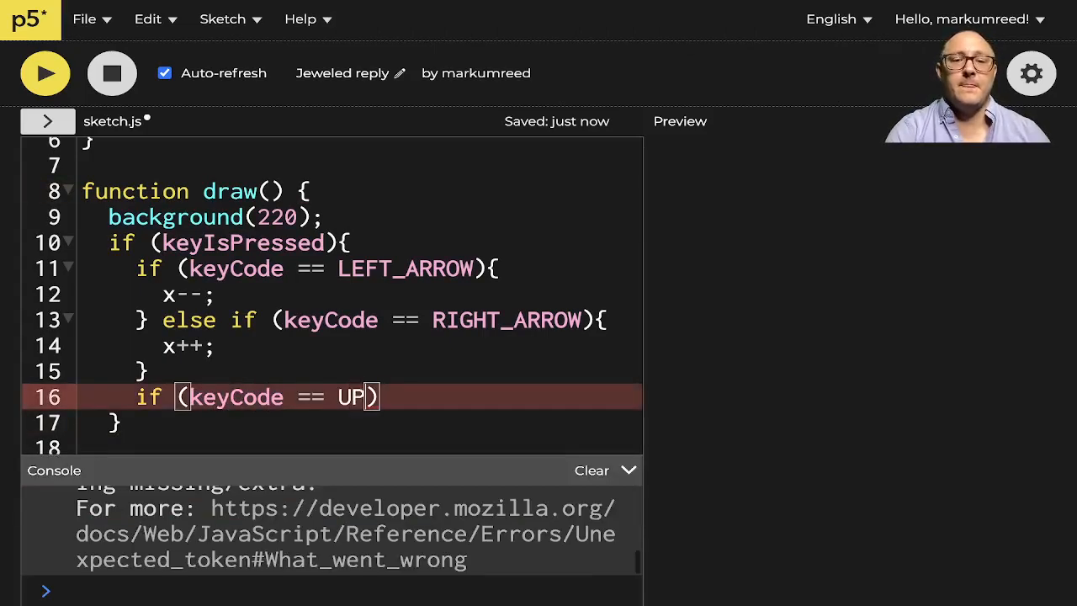
pyautogui.write('_ARROW')
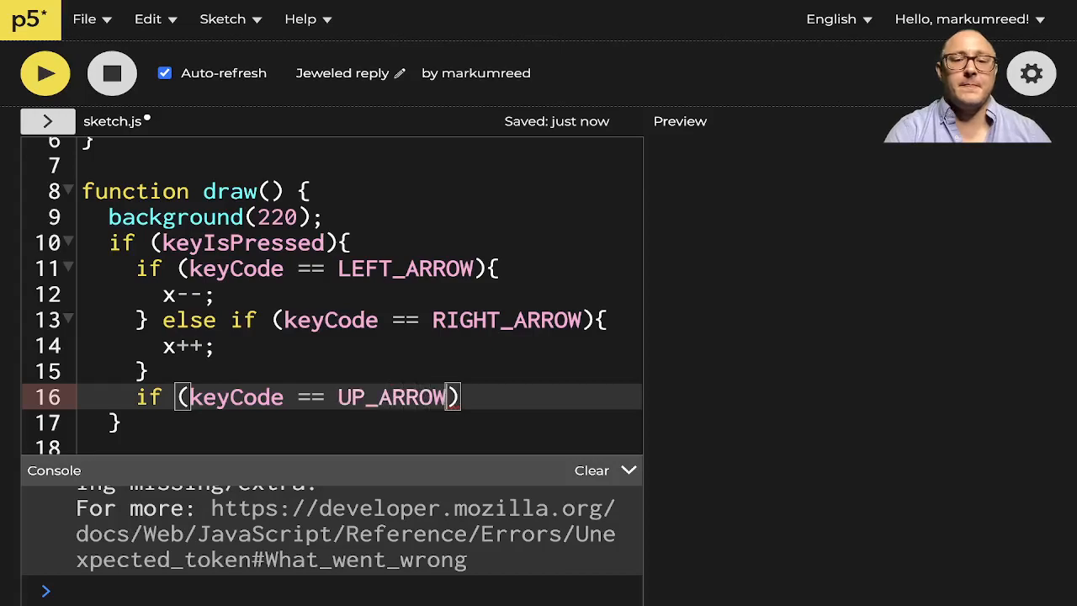
pyautogui.write('{')
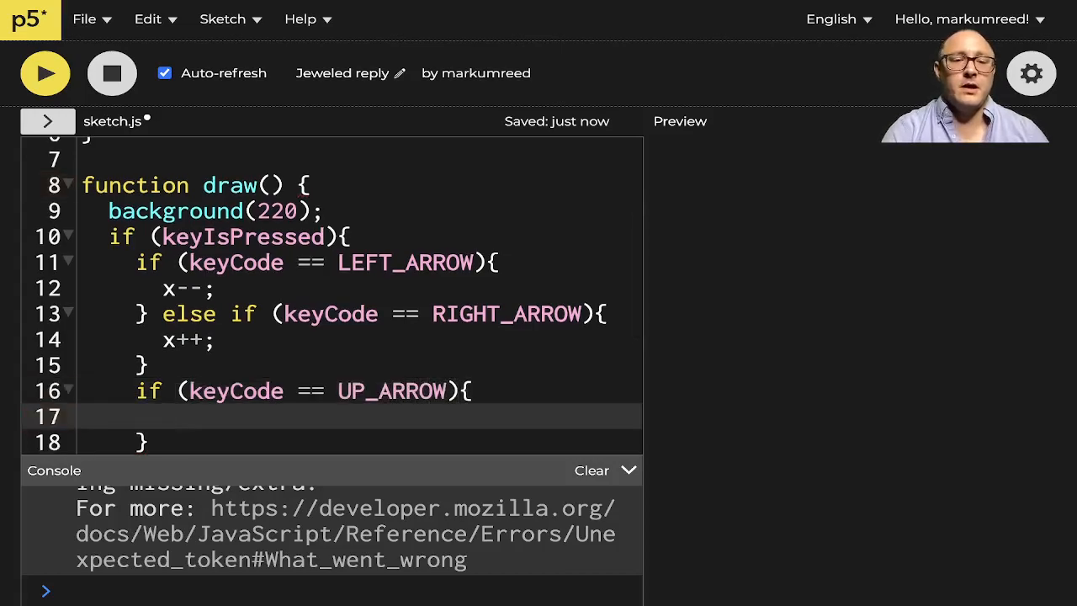
pyautogui.write('y')
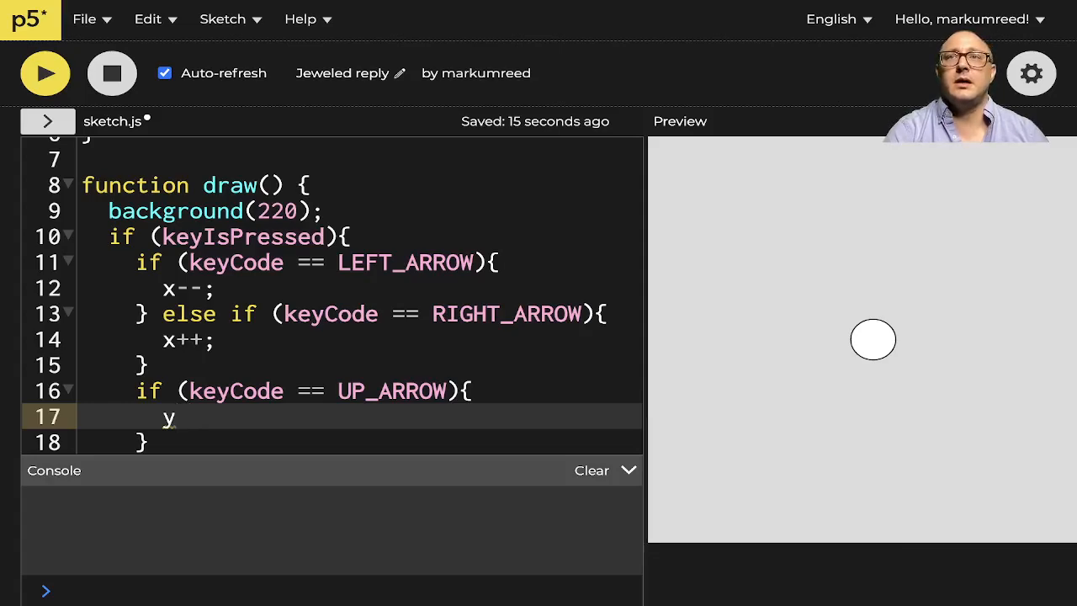
pyautogui.write('--')
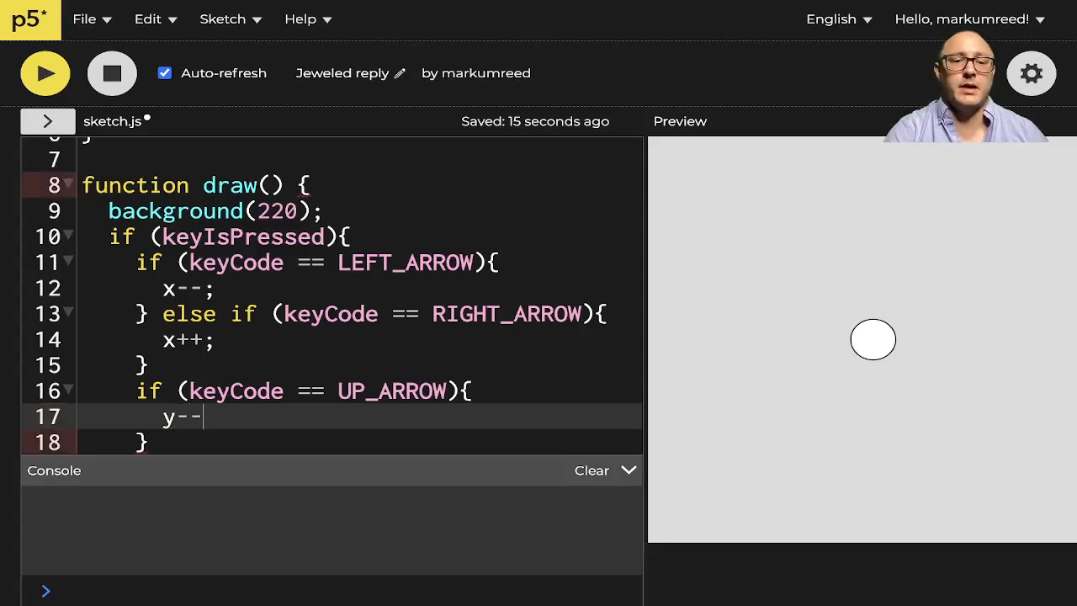
pyautogui.write(';')
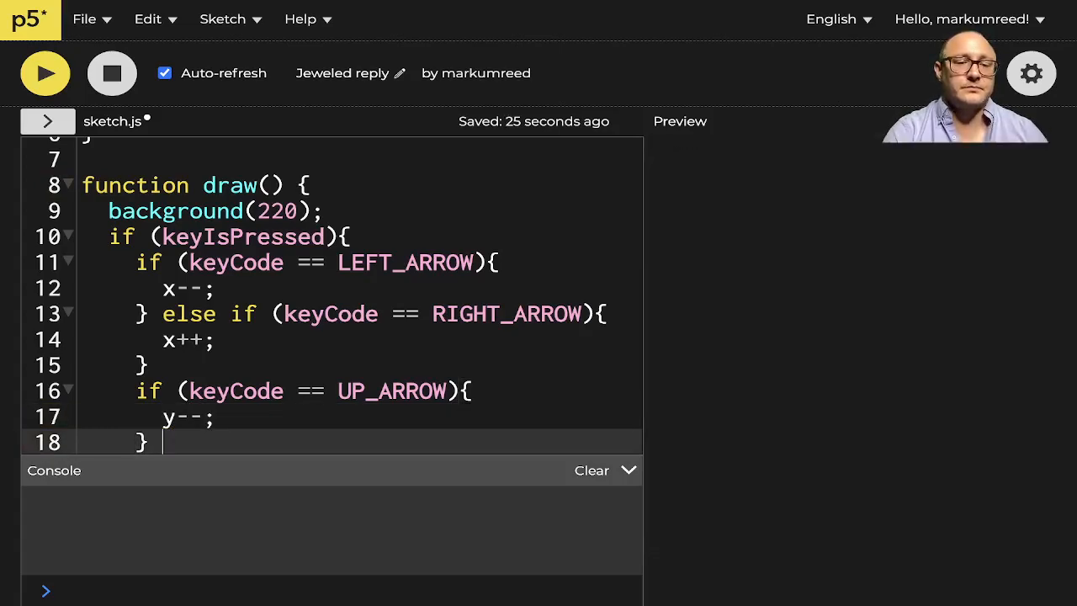
# - Add else if (keyCode == DOWN_ARROW) { y++; } after the up-arrow branch
pyautogui.write('else if (ke')
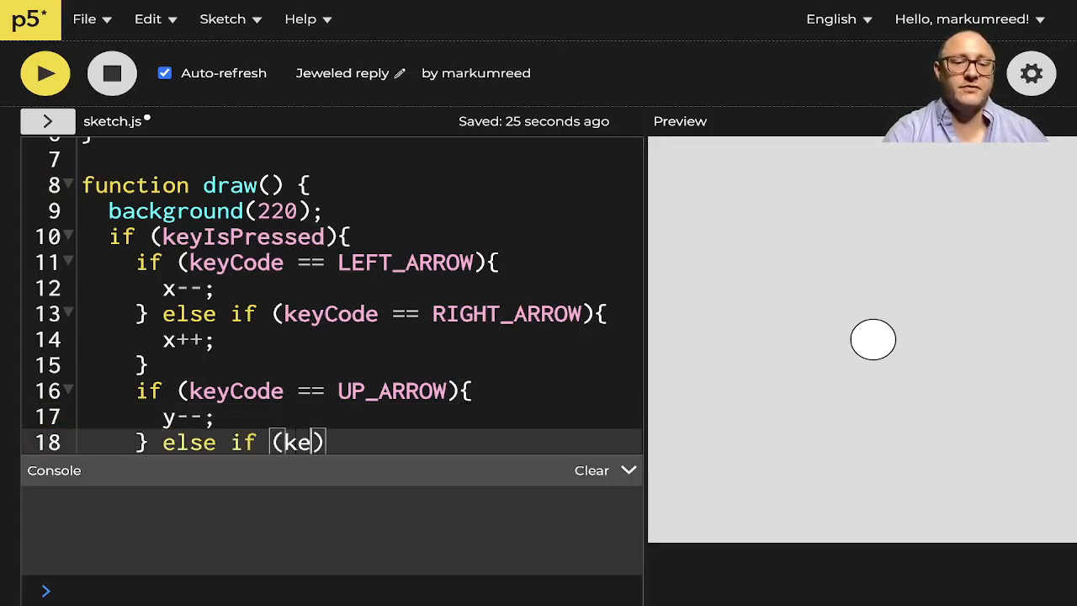
pyautogui.write('yCode ==')
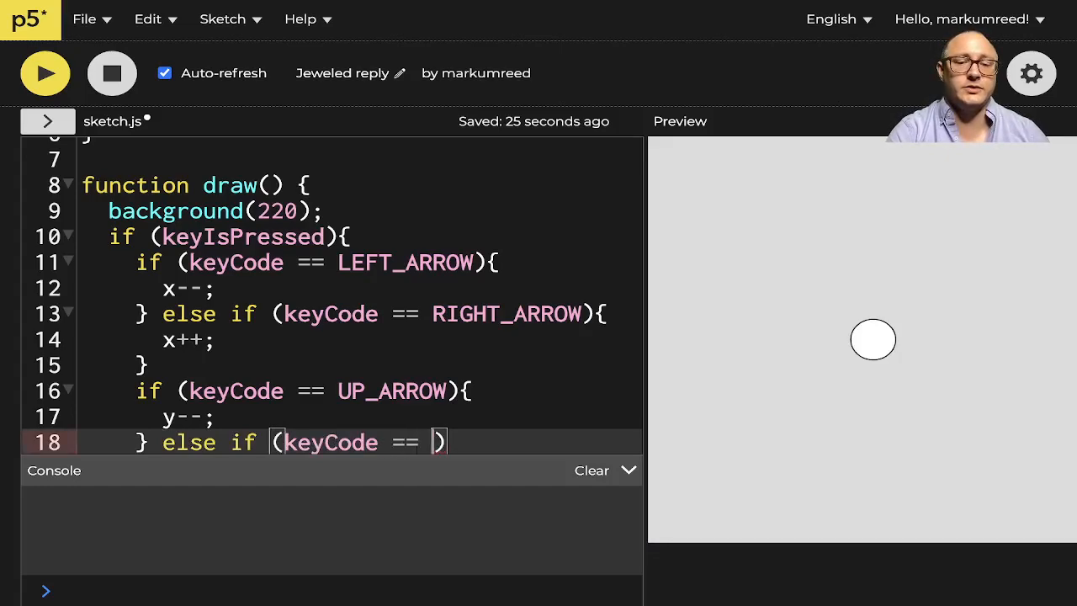
pyautogui.write('DOWN_ARROW')
pyautogui.write('y')
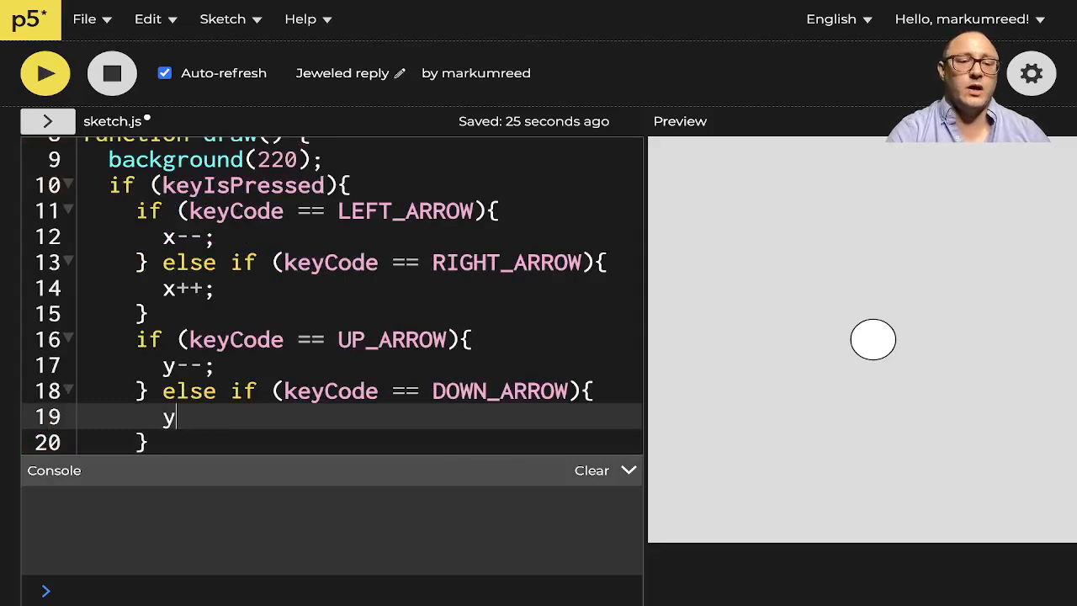
pyautogui.write('--')
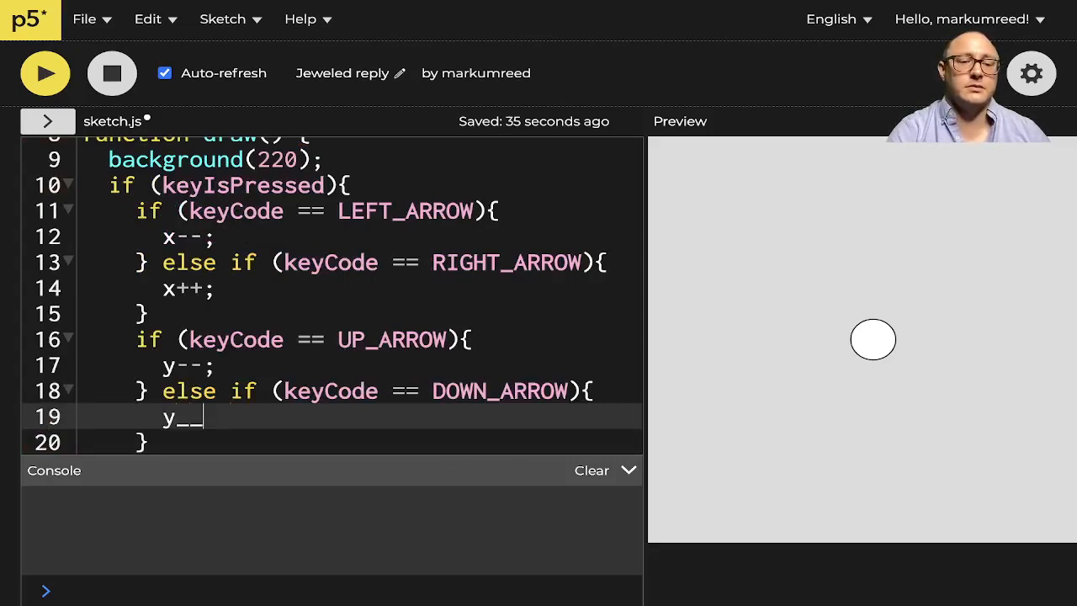
pyautogui.write('++;')
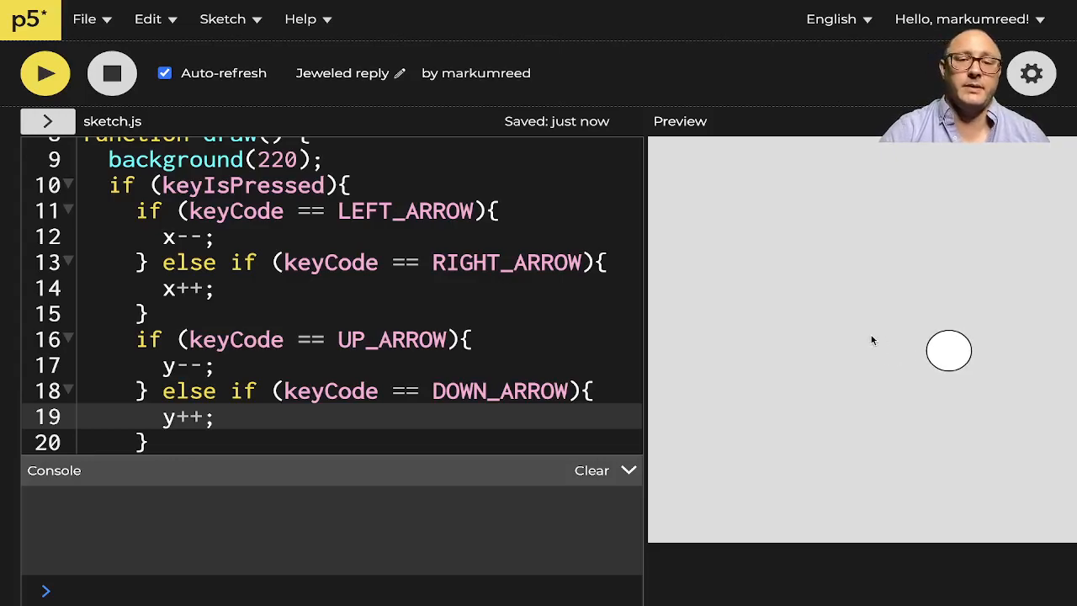
# - Drag the editor/preview divider to resize the code and canvas areas
pyautogui.moveTo(643, 369); pyautogui.dragTo(717, 369)
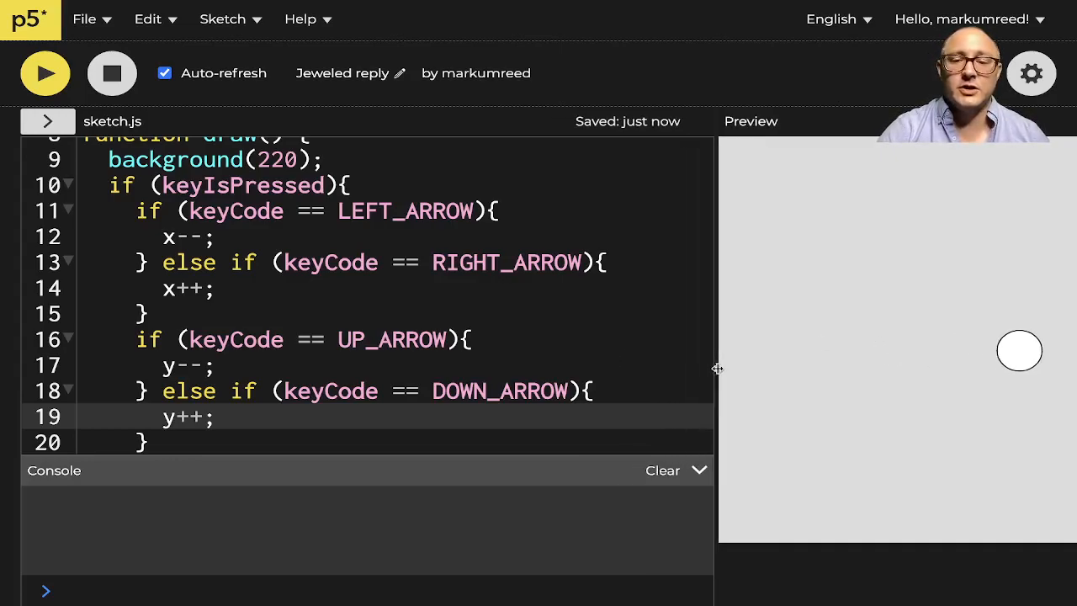
pyautogui.moveTo(717, 368); pyautogui.dragTo(673, 369)
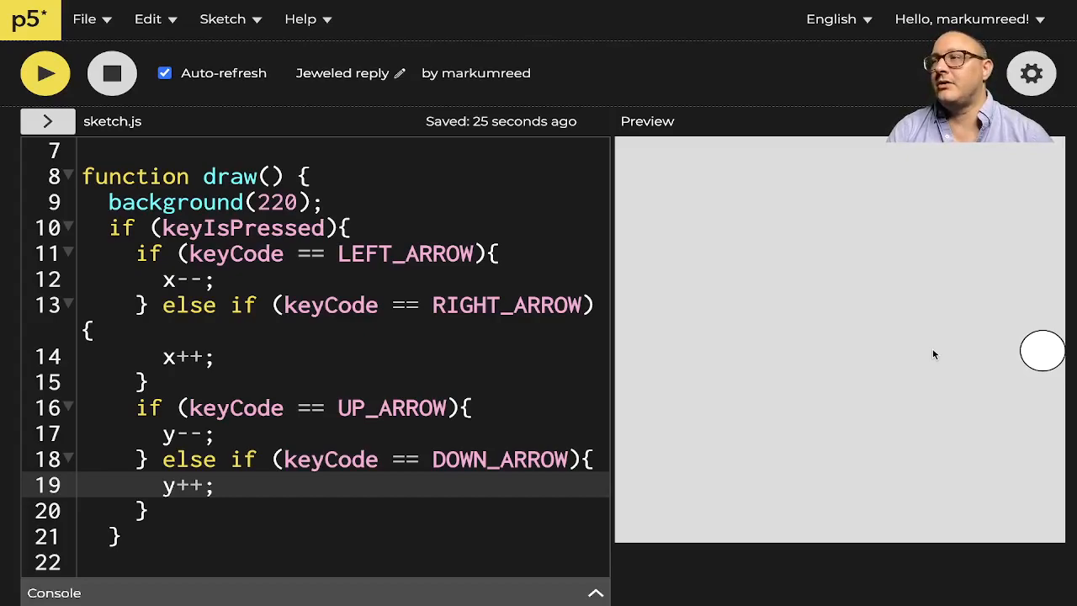
pyautogui.moveTo(871, 345)
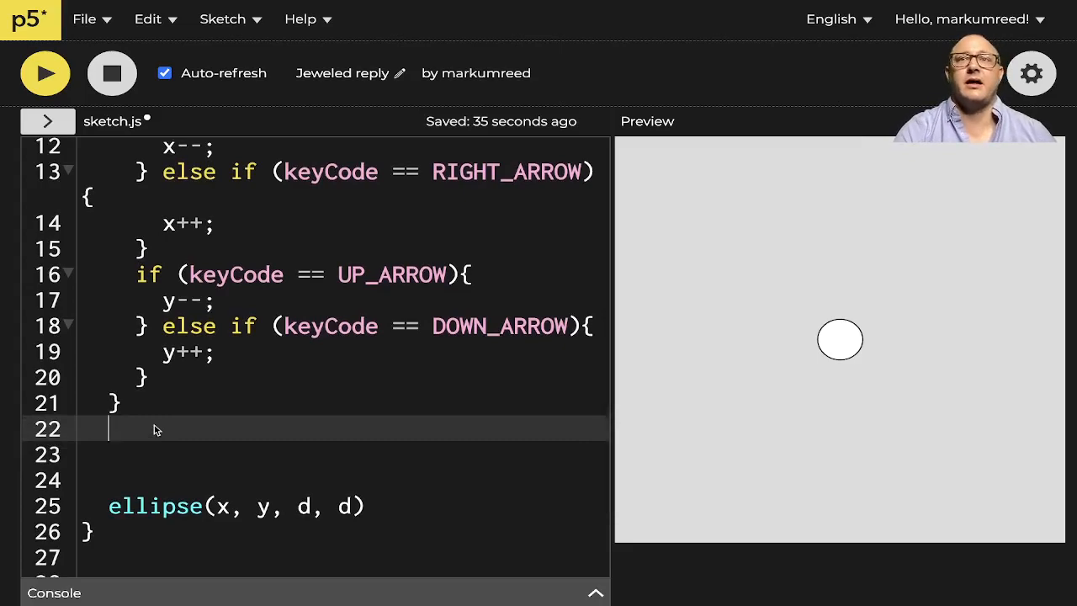
# - Start an if (x == width) { } check below the key block, fixing the mistyped comparison
pyautogui.write('if (x)')
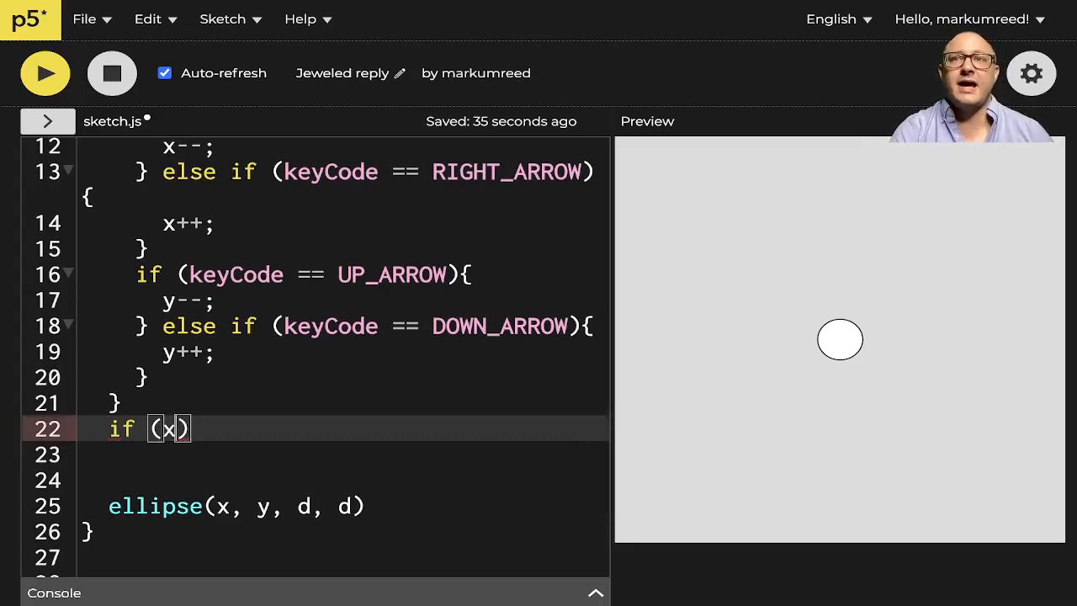
pyautogui.write('>')
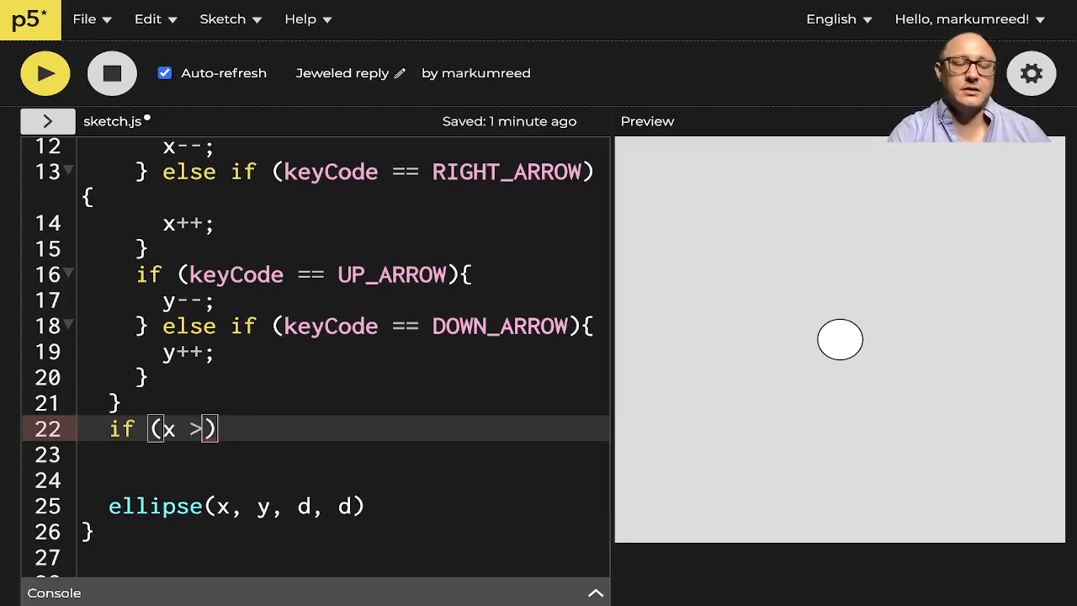
pyautogui.write('=-=')
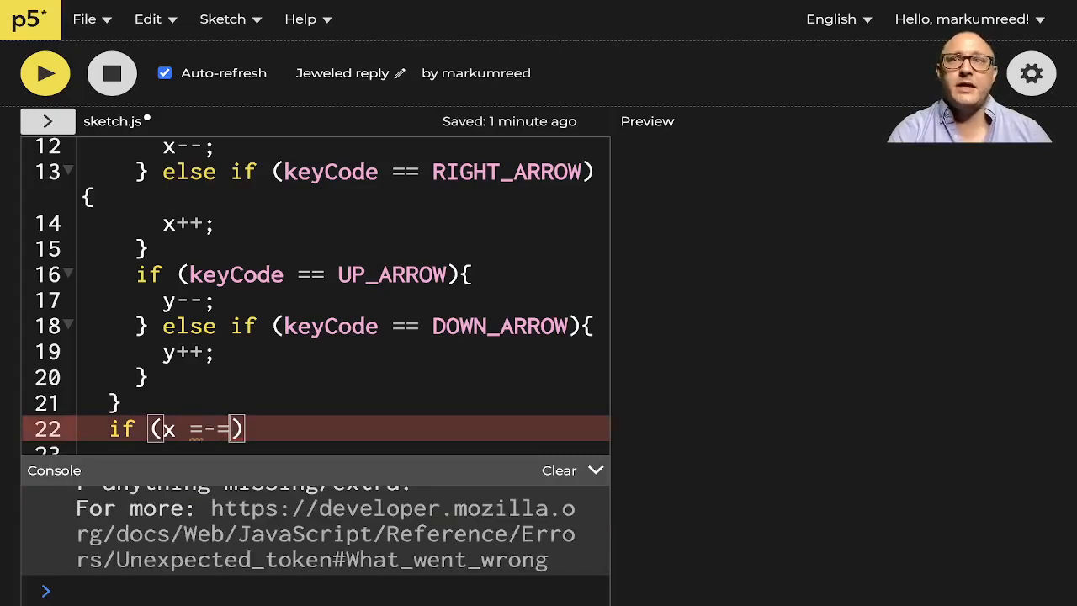
pyautogui.press('Backspace')
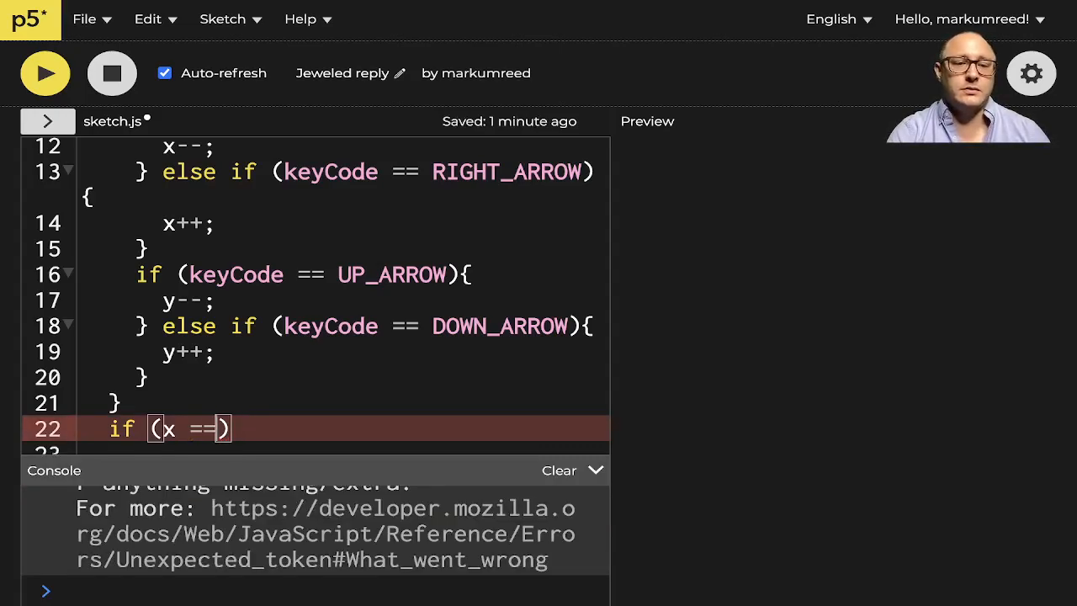
pyautogui.write('width){}')
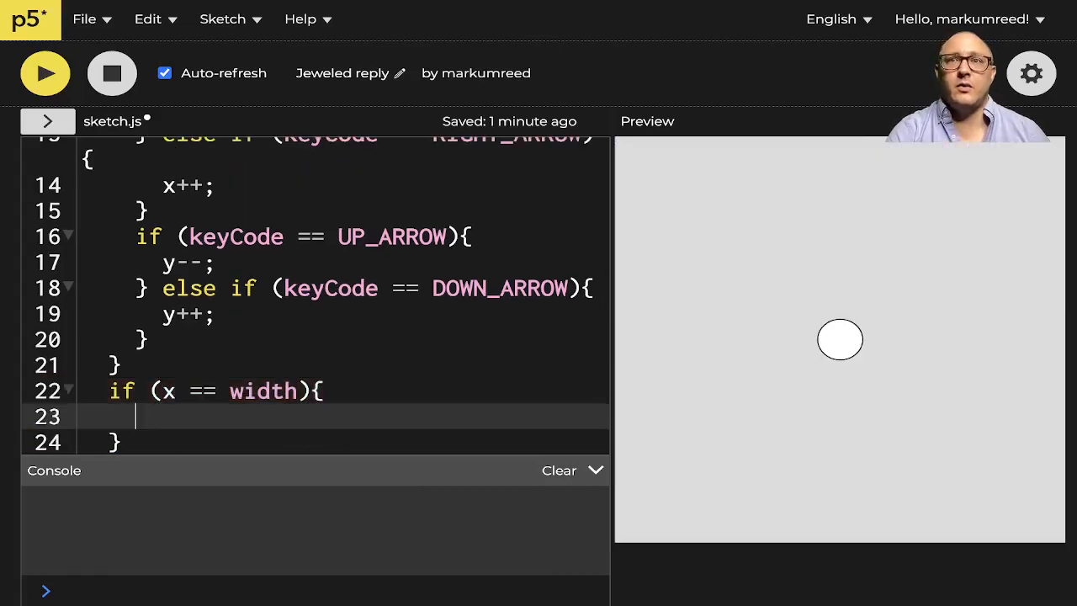
# - Reset the circle inside the check with x=200; y=200;
pyautogui.write('x=200;')
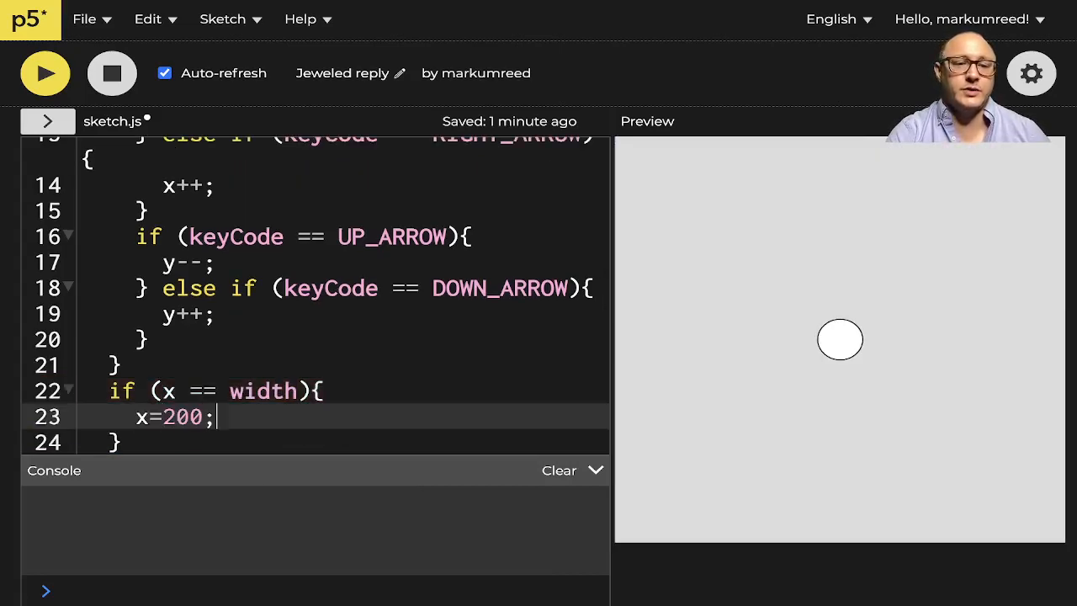
pyautogui.write('y=-')
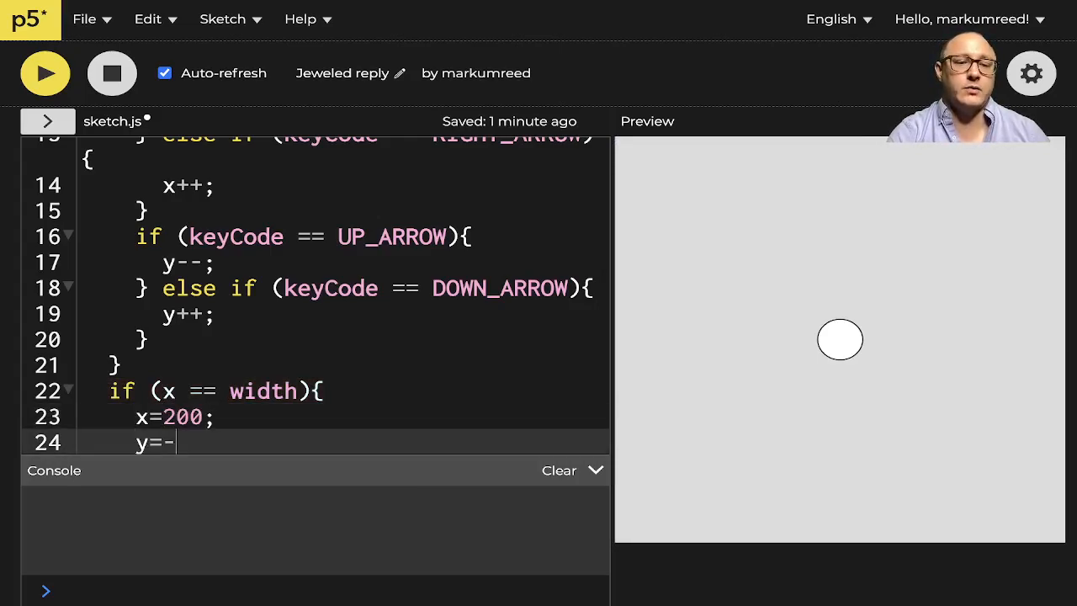
pyautogui.write('200;')
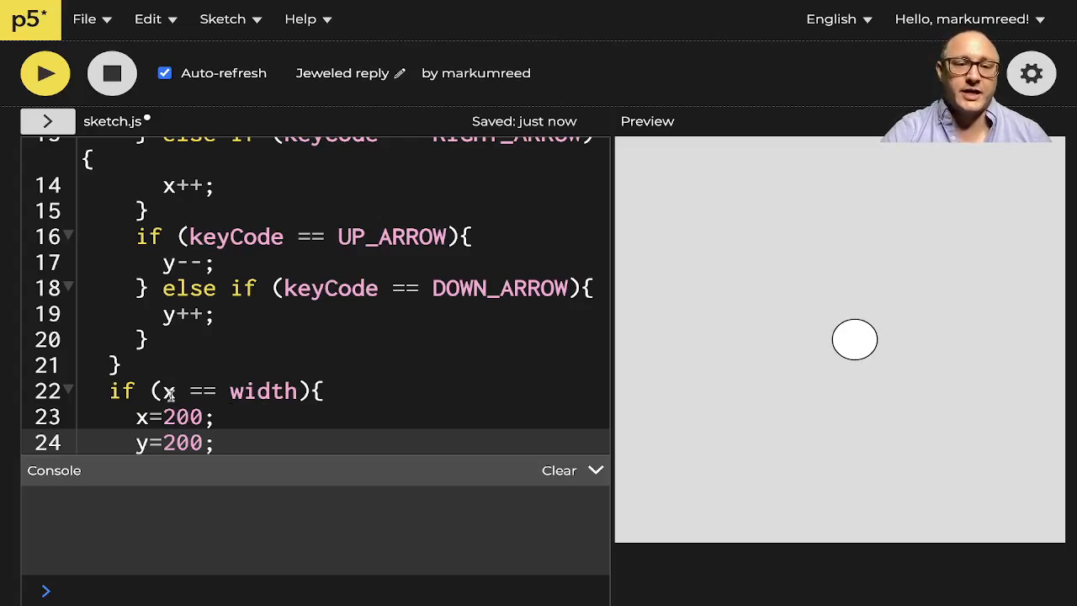
# - Change the edge check to compare x+(d/2) against width
pyautogui.click(177, 391)
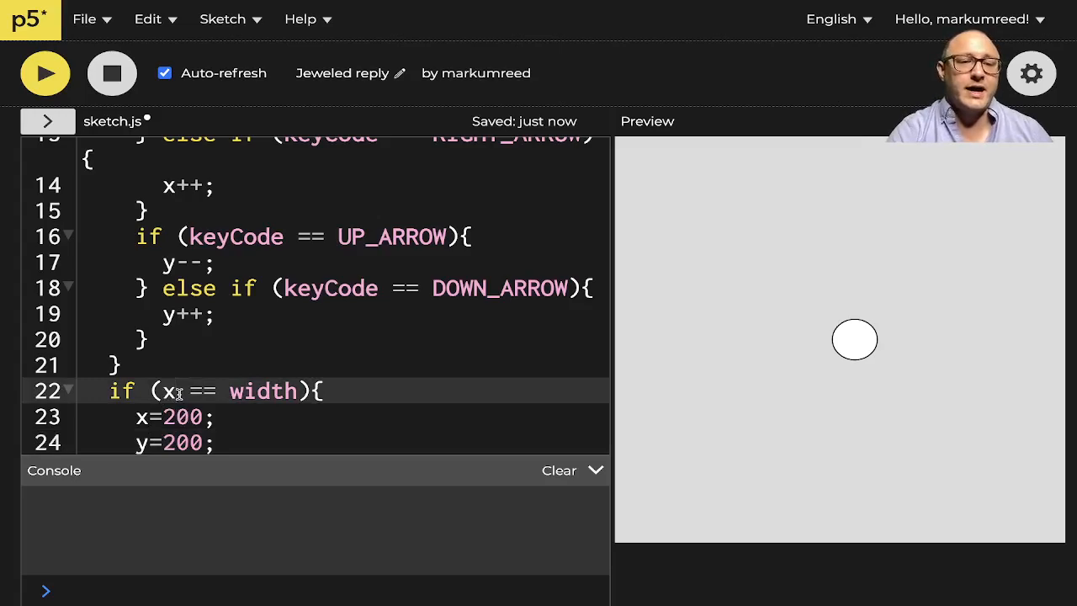
pyautogui.write('+')
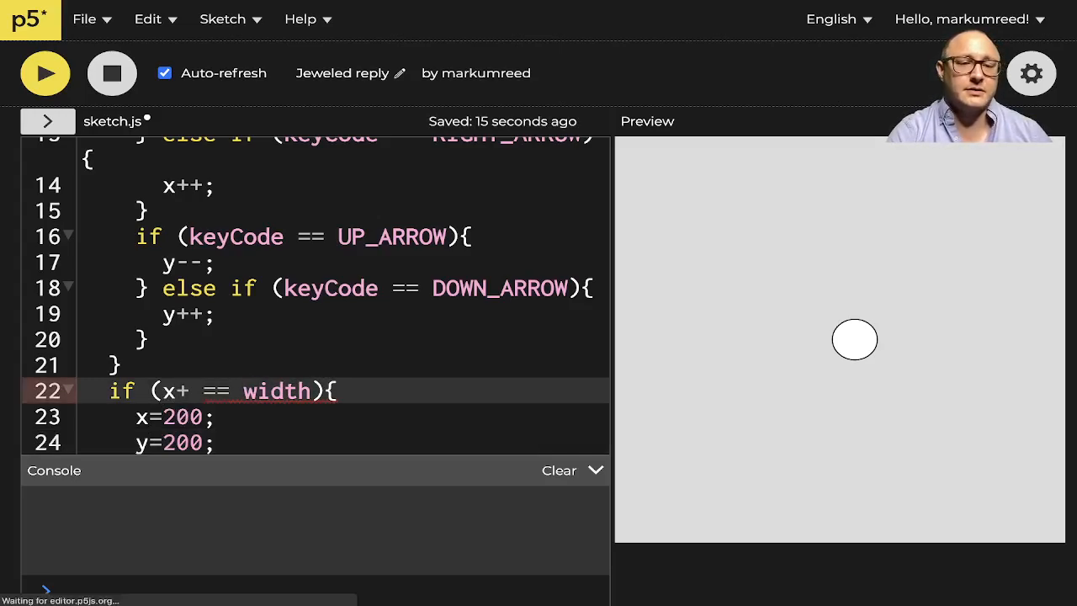
pyautogui.write('d')
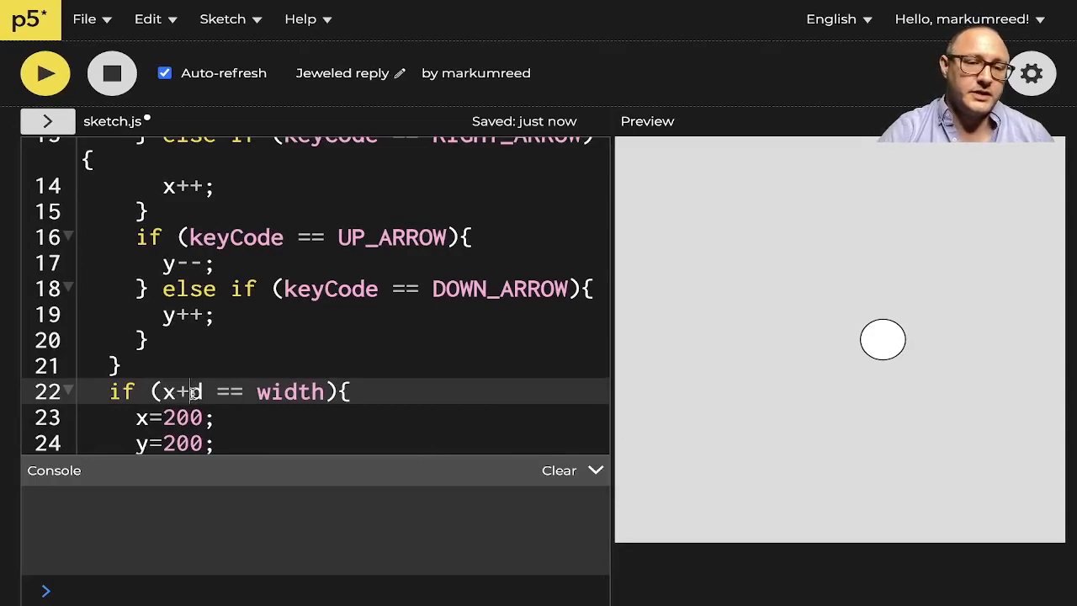
pyautogui.write('(')
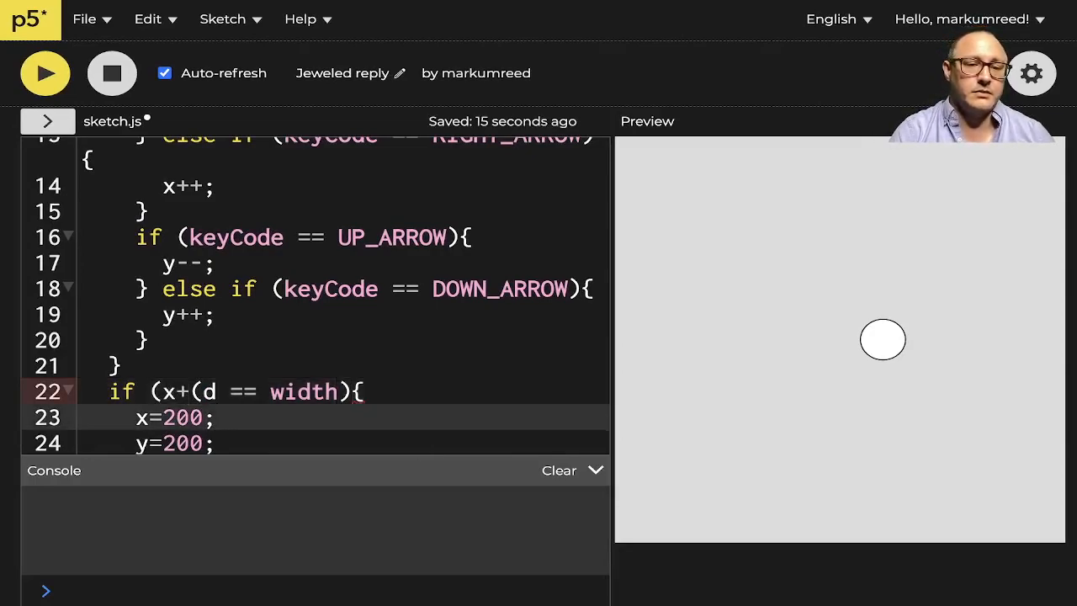
pyautogui.write('/2)')
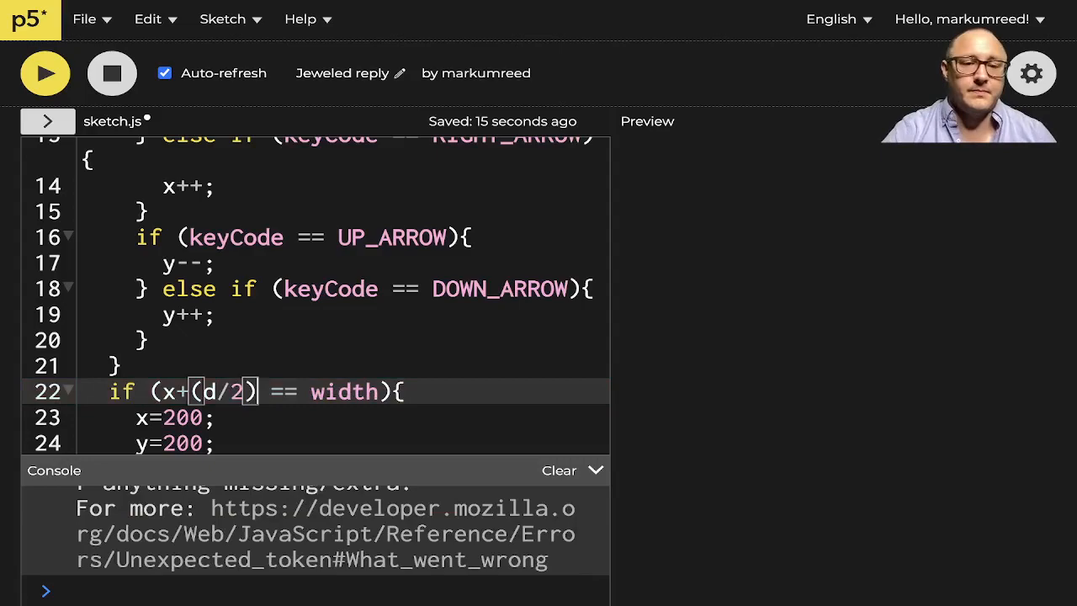
# - Move the circle right with the arrow key in the preview to test the reset
pyautogui.click(43, 74)
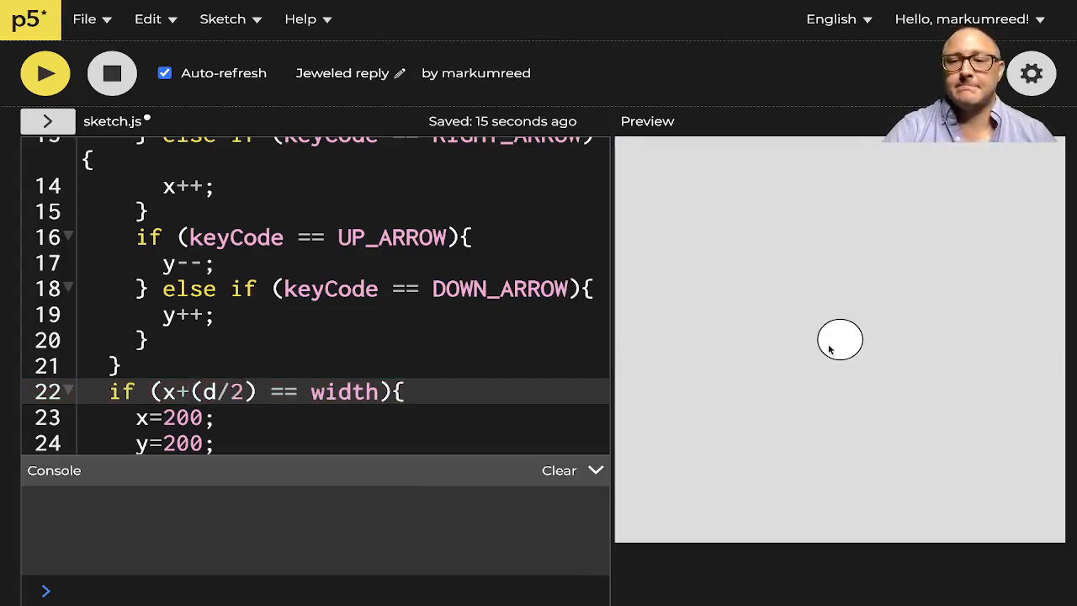
pyautogui.press('Right')
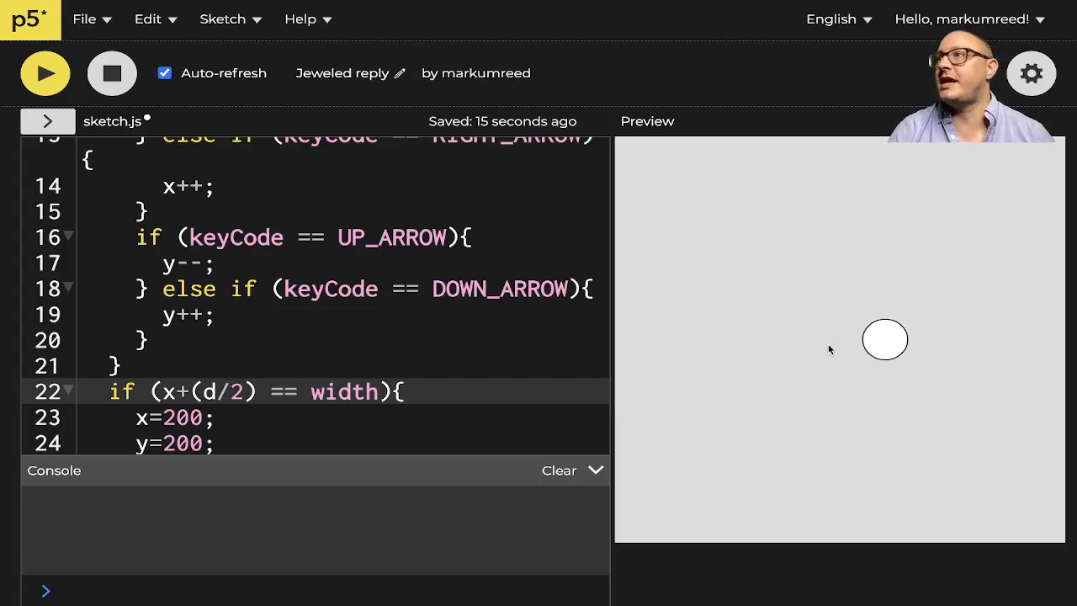
pyautogui.press('Right')
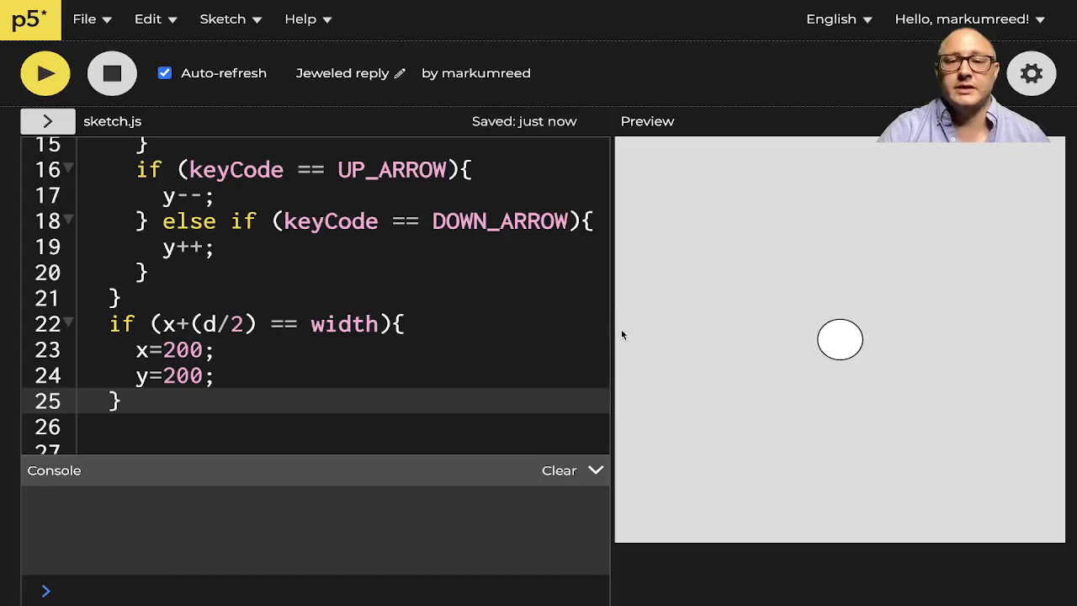
# - Extend the condition with || (d/2) == 0 after the width check
pyautogui.click(384, 323)
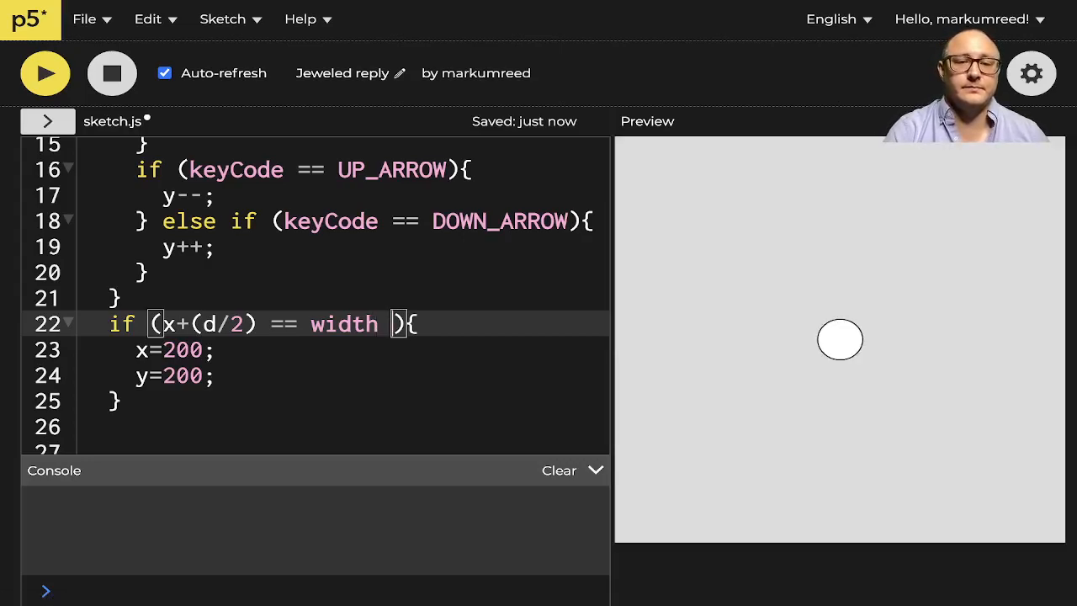
pyautogui.write('|| (d')
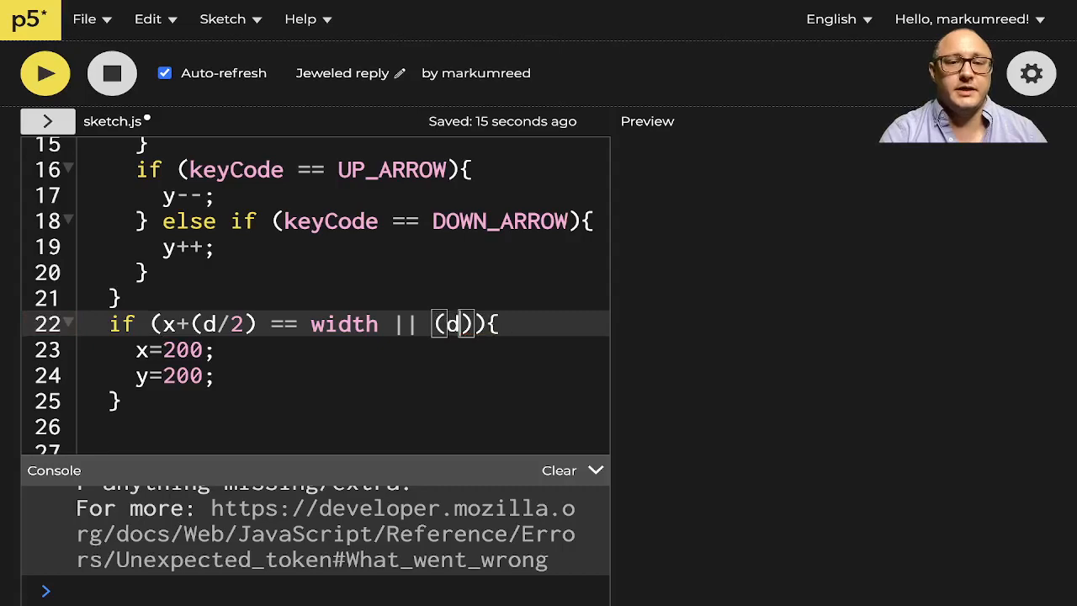
pyautogui.write('2/')
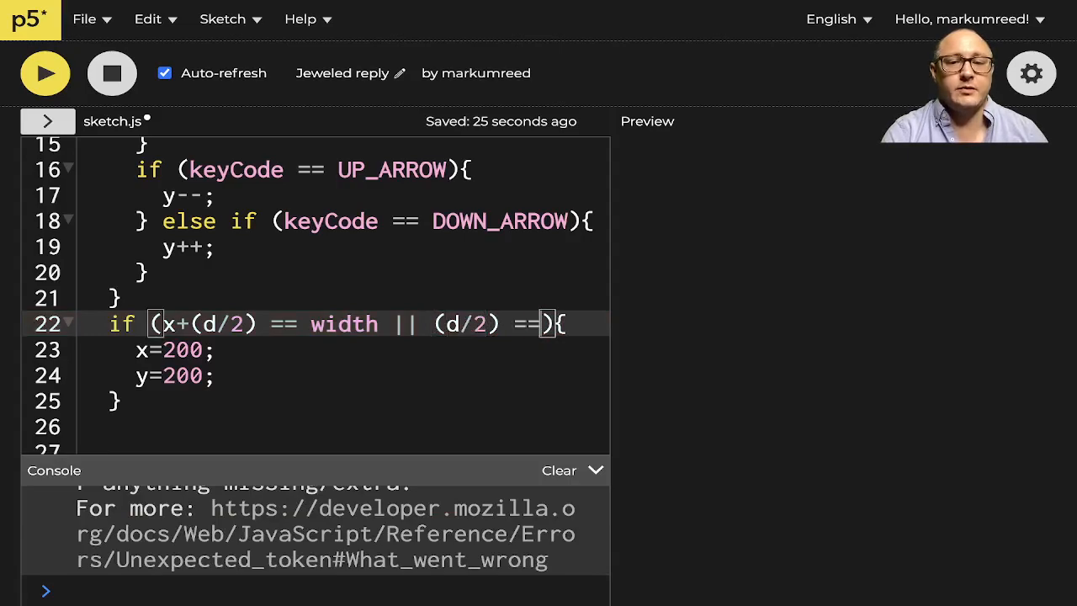
pyautogui.write('0')
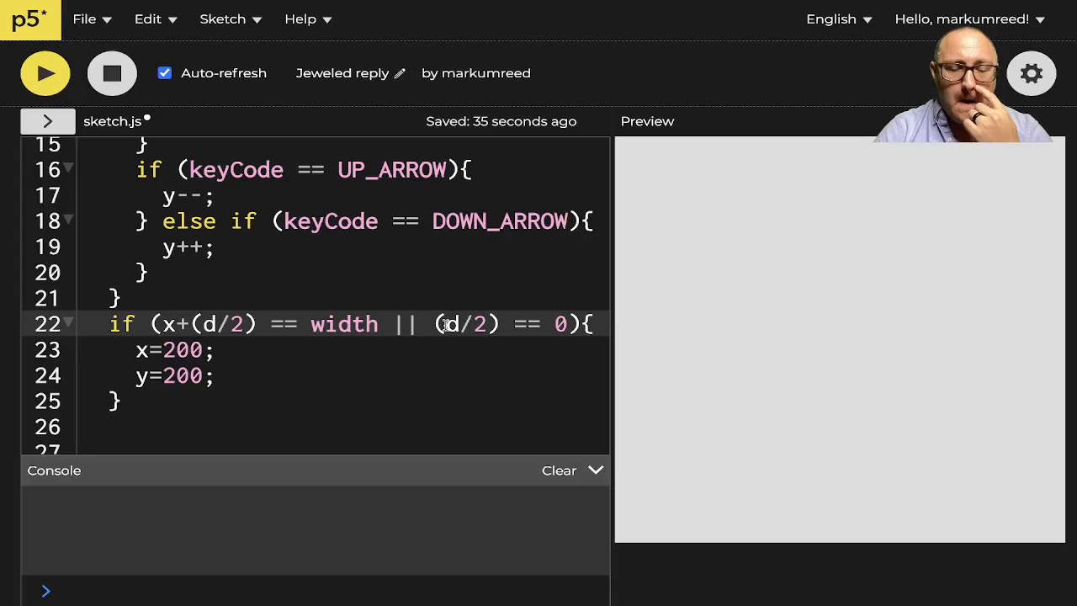
# - Retype the second term as x-(d/2) so the left edge is checked too
pyautogui.doubleClick(467, 323)
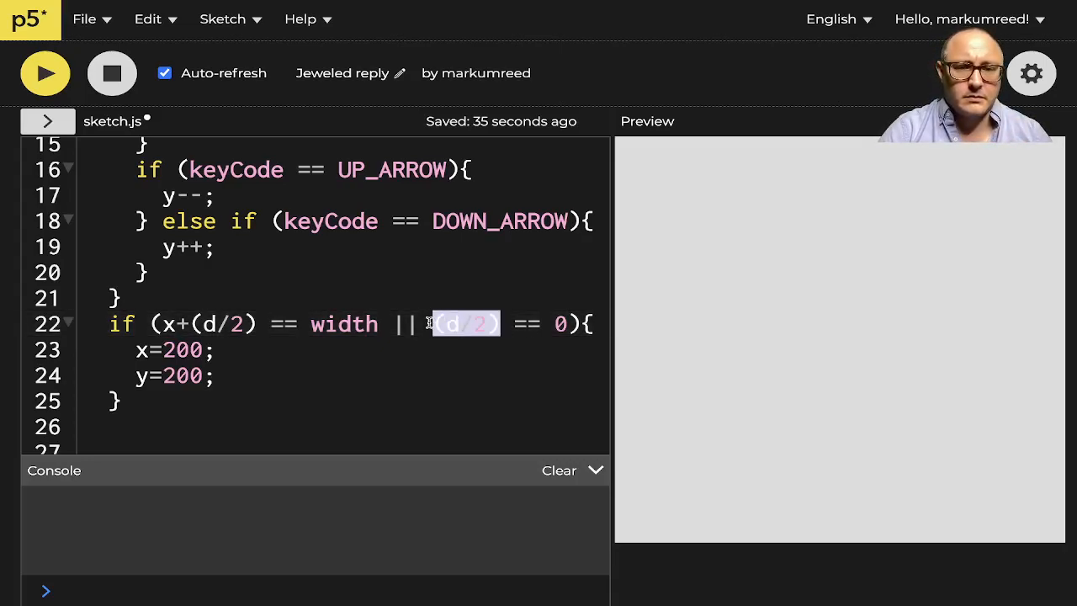
pyautogui.write('x')
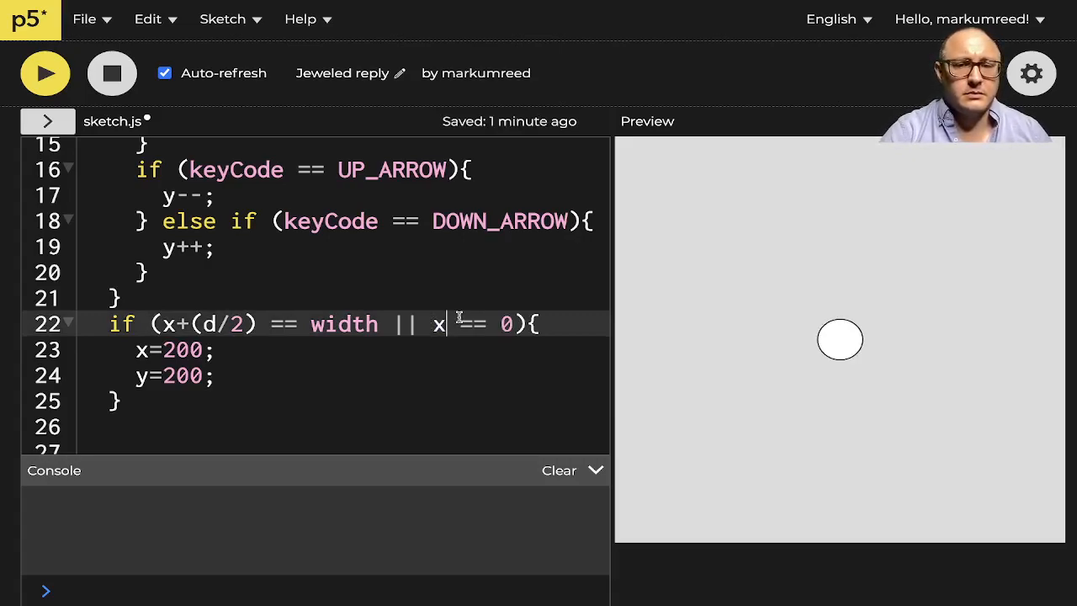
pyautogui.write('-')
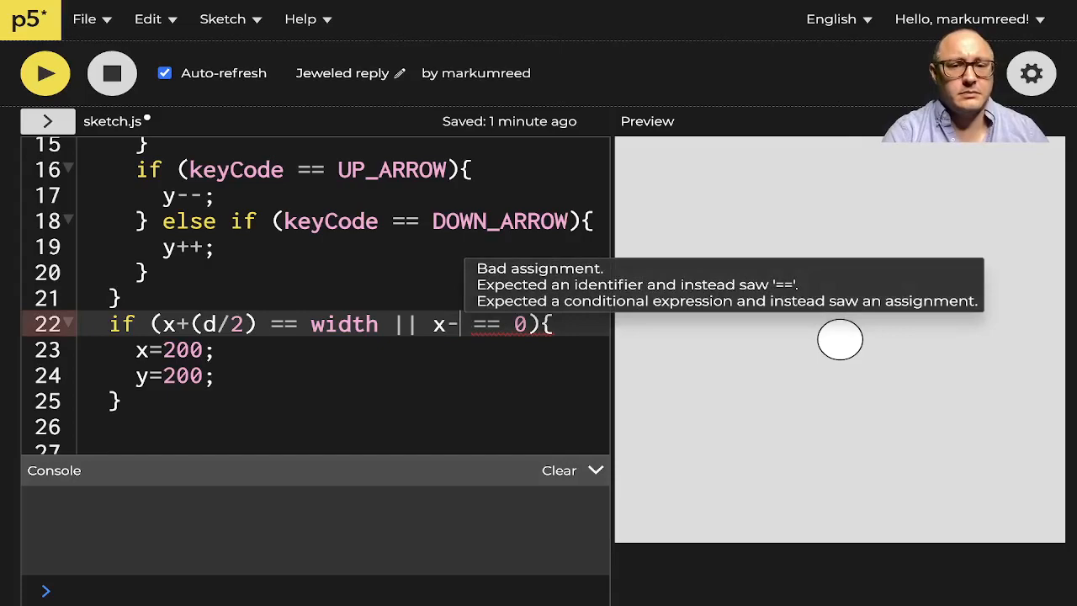
pyautogui.write('(d/2')
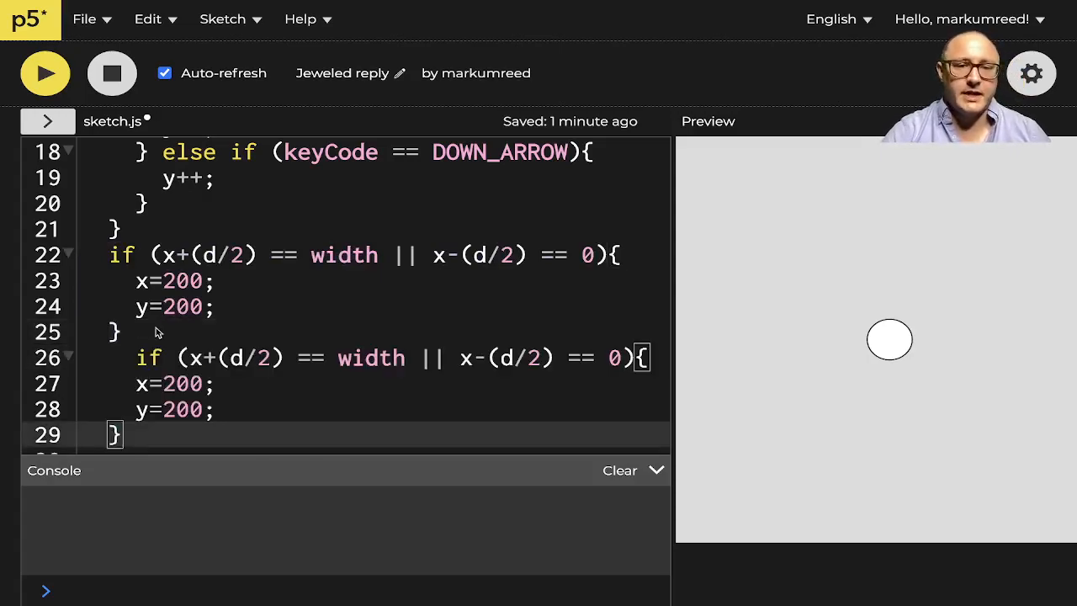
# - Rewrite the copied check to compare y plus d/2 against height instead of width
pyautogui.doubleClick(370, 357)
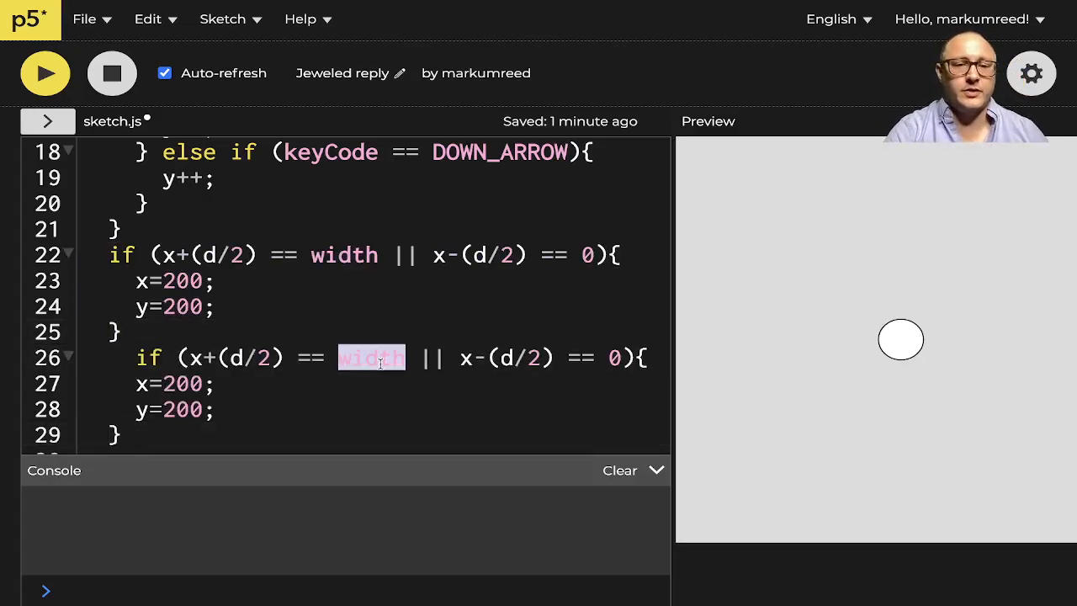
pyautogui.write('height')
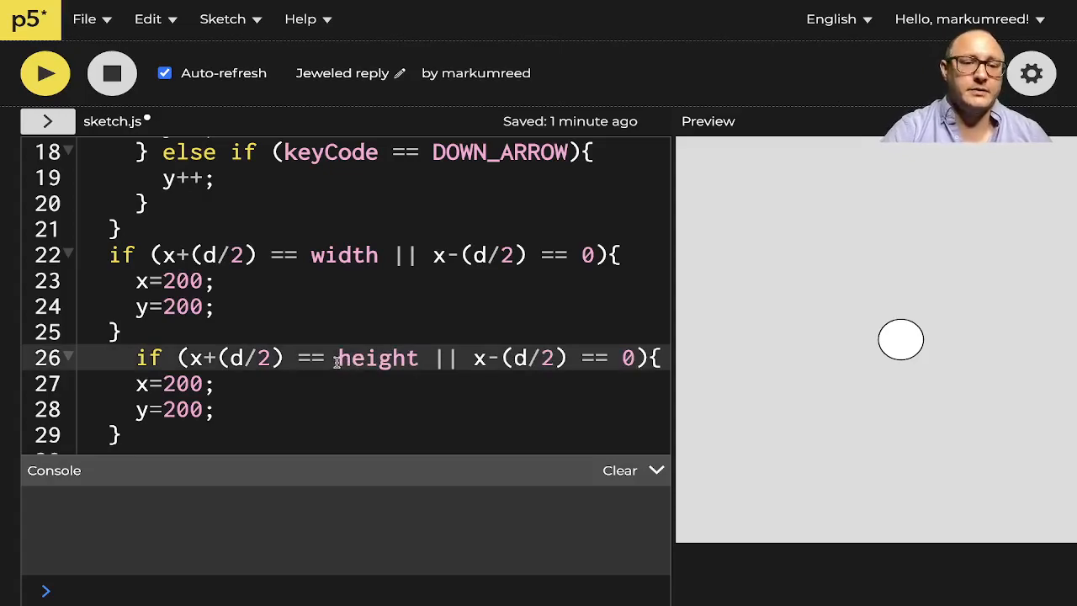
pyautogui.write('yu')
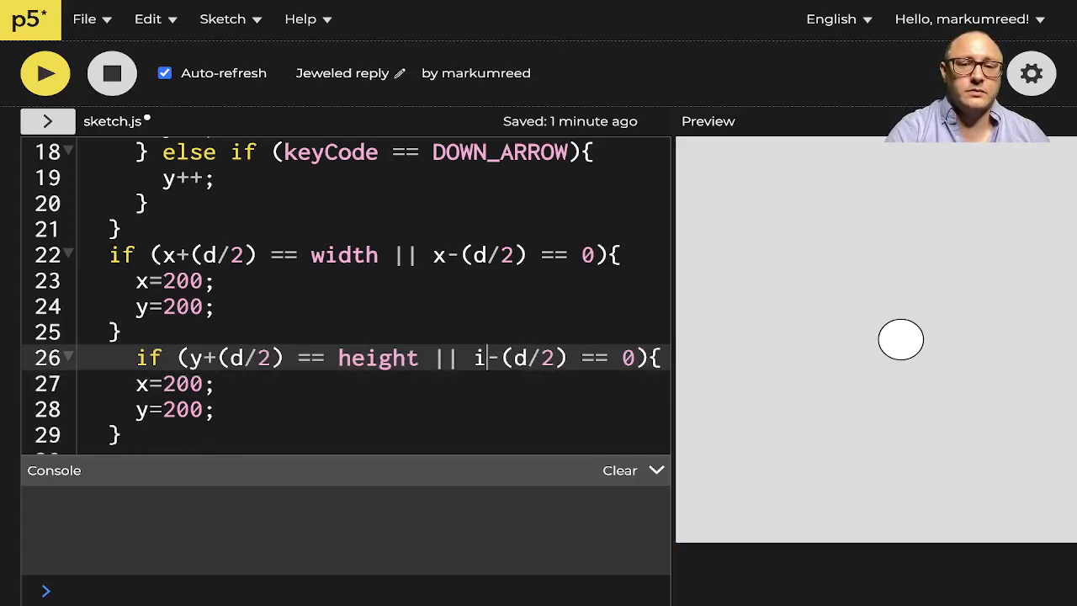
pyautogui.press('Backspace')
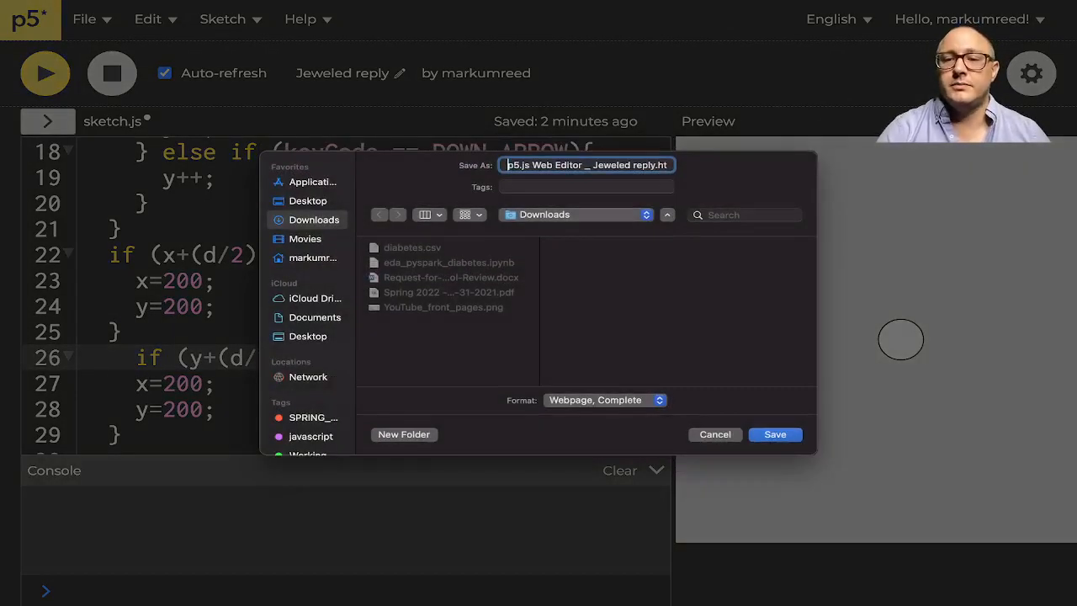
# - Cancel the browser's Save As dialog without saving the page
pyautogui.click(714, 434)
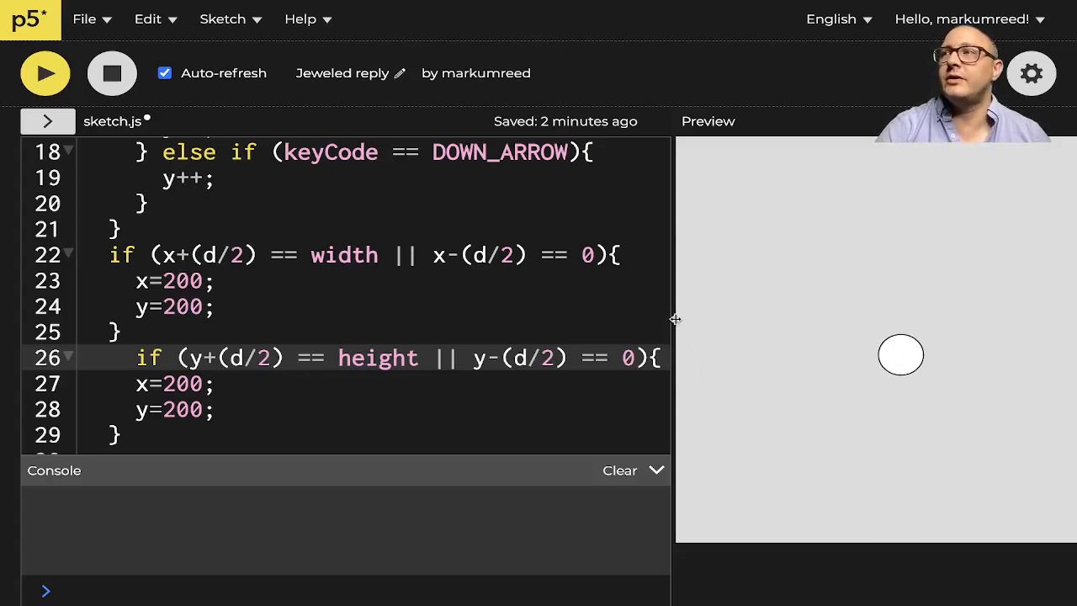
pyautogui.moveTo(678, 323)
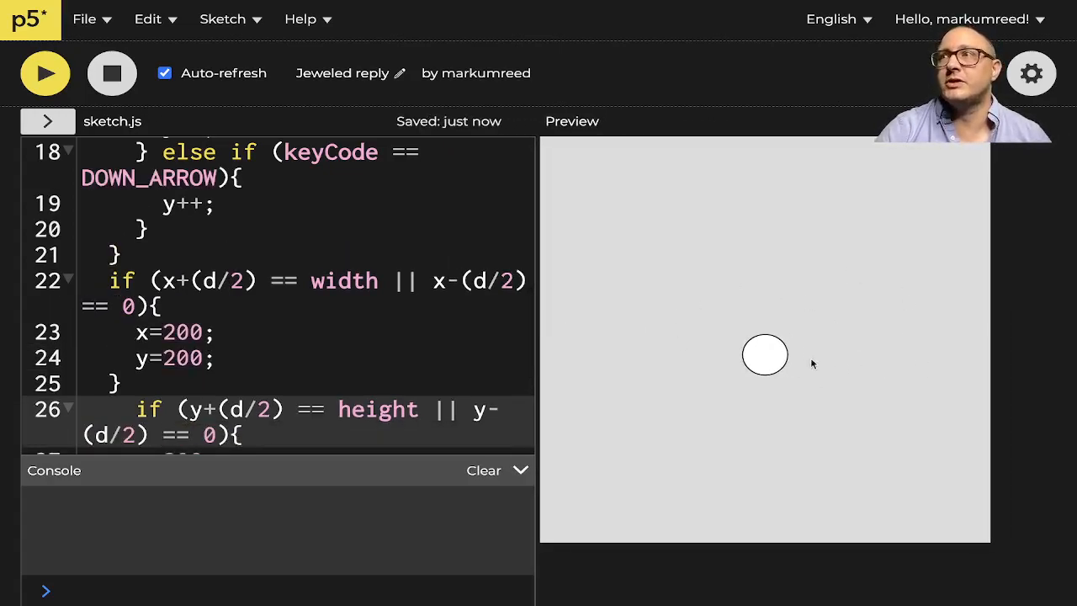
pyautogui.moveTo(972, 266)
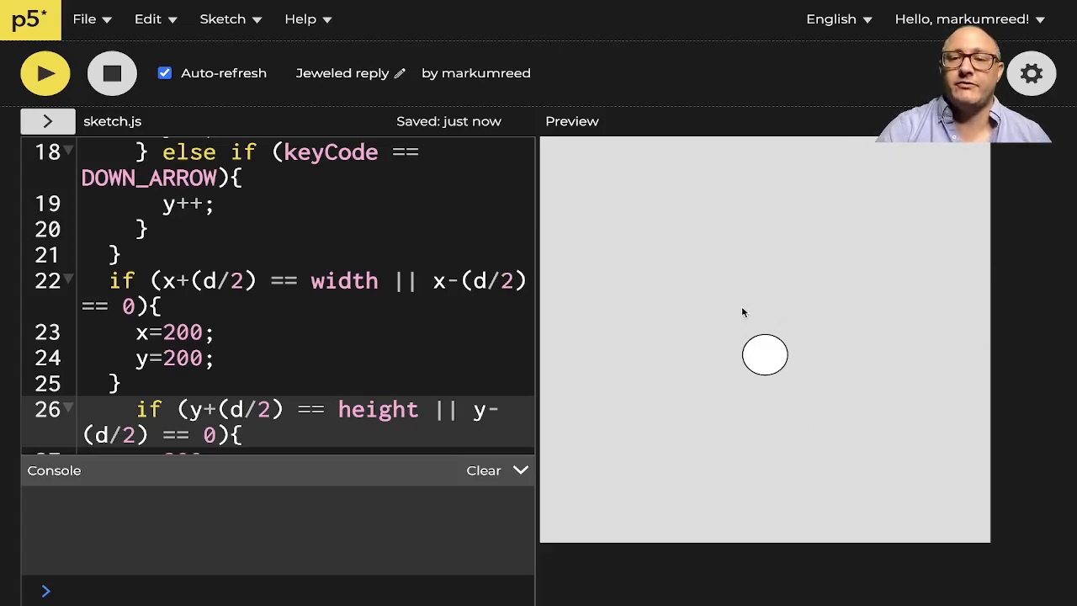
pyautogui.moveTo(610, 273)
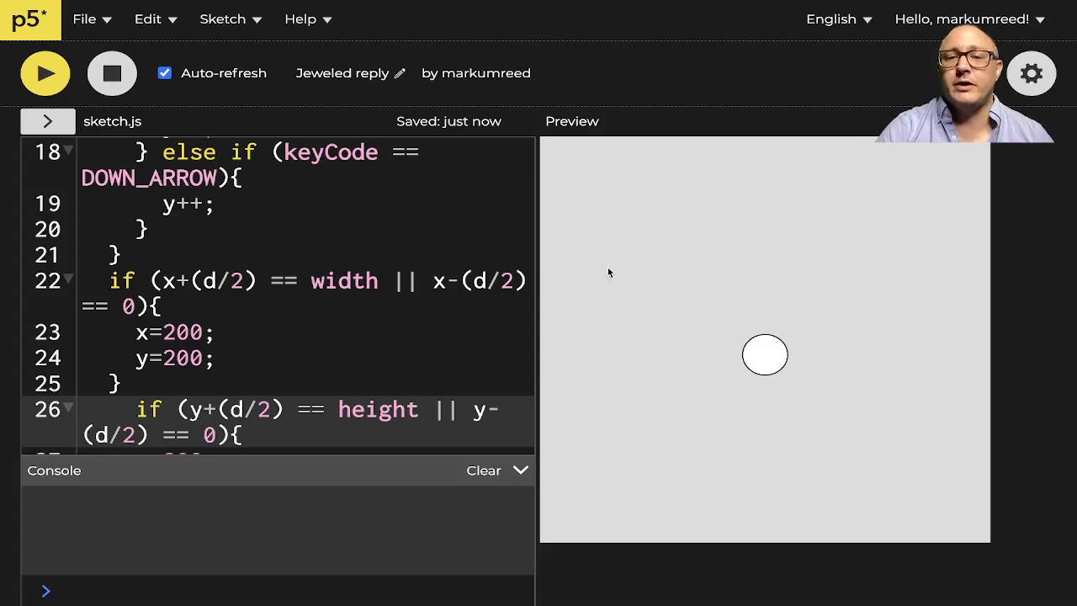
pyautogui.moveTo(838, 293)
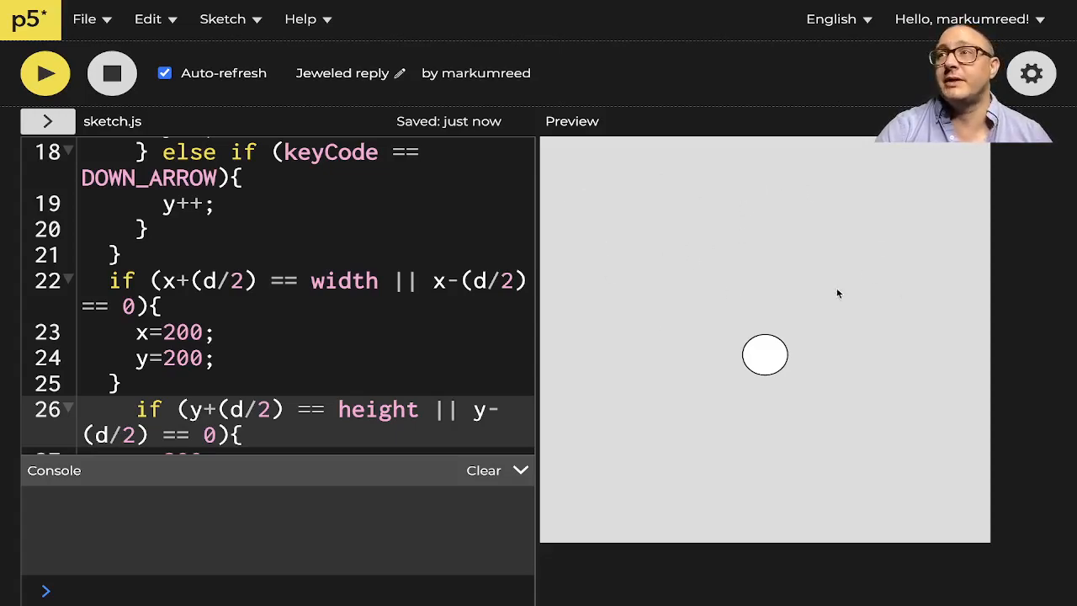